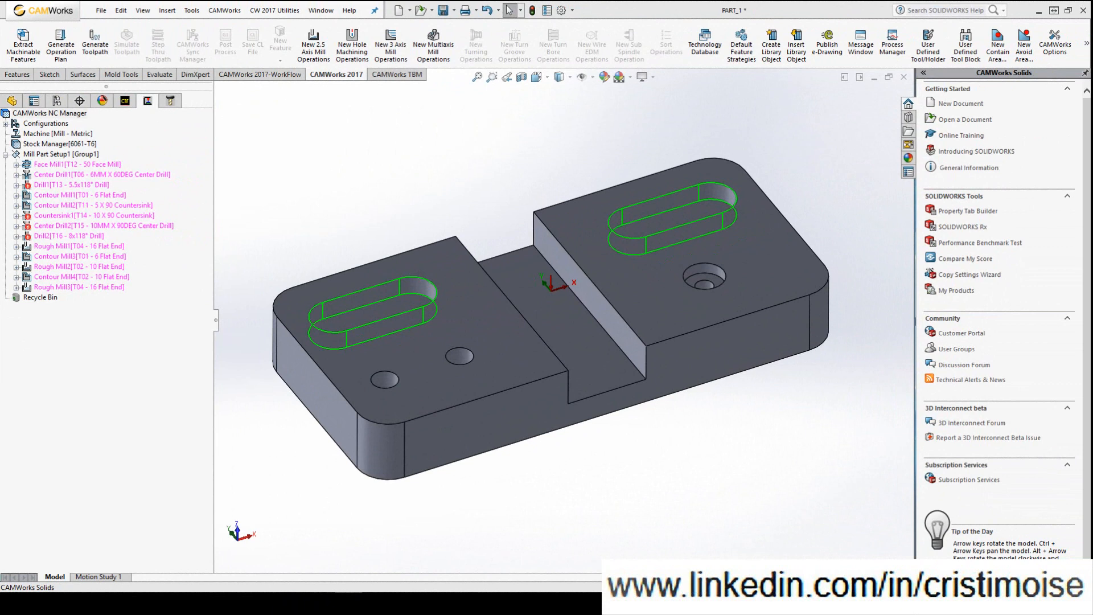
{"action": "mouse_move", "coordinate": [154, 145]}
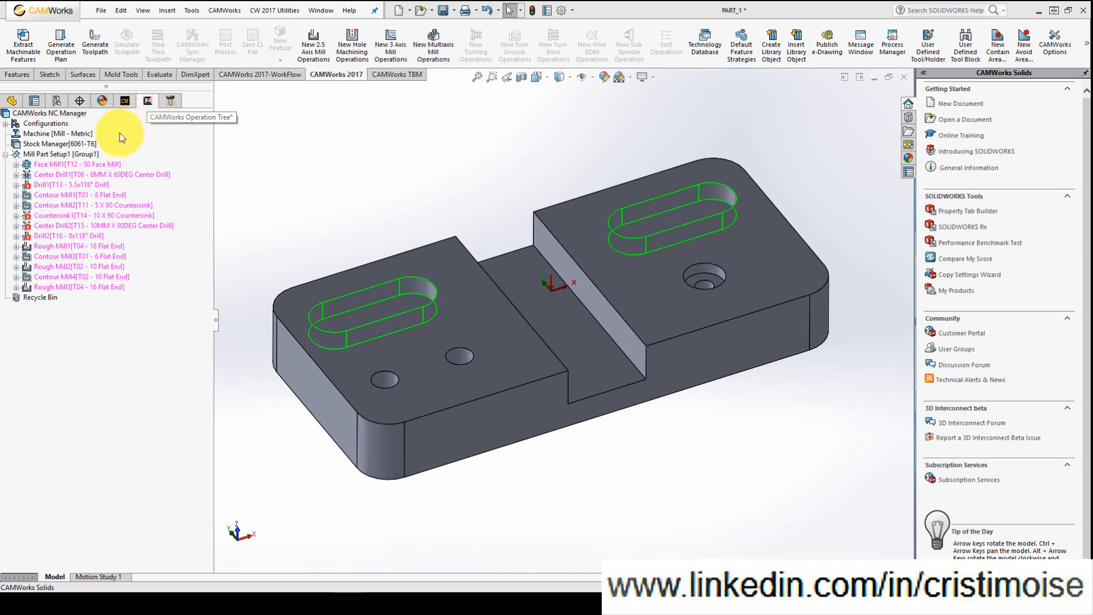
{"action": "mouse_move", "coordinate": [95, 318]}
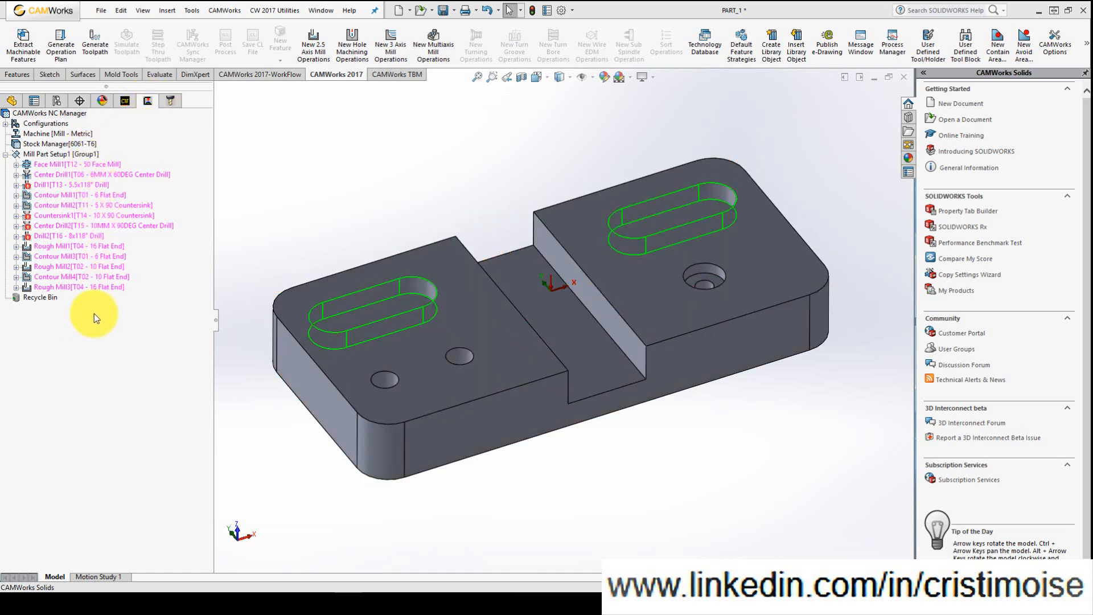
Generate toolpaths for all Mill Part Setup operations, leaving only Rough Mill3 without one.
{"action": "left_click", "coordinate": [61, 154]}
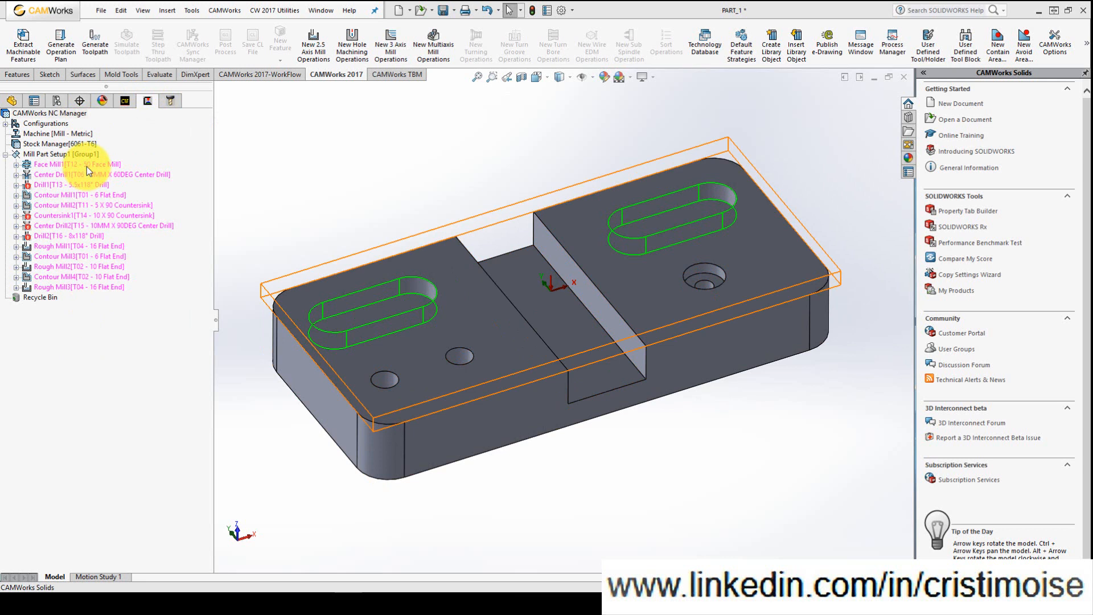
{"action": "left_click", "coordinate": [60, 44]}
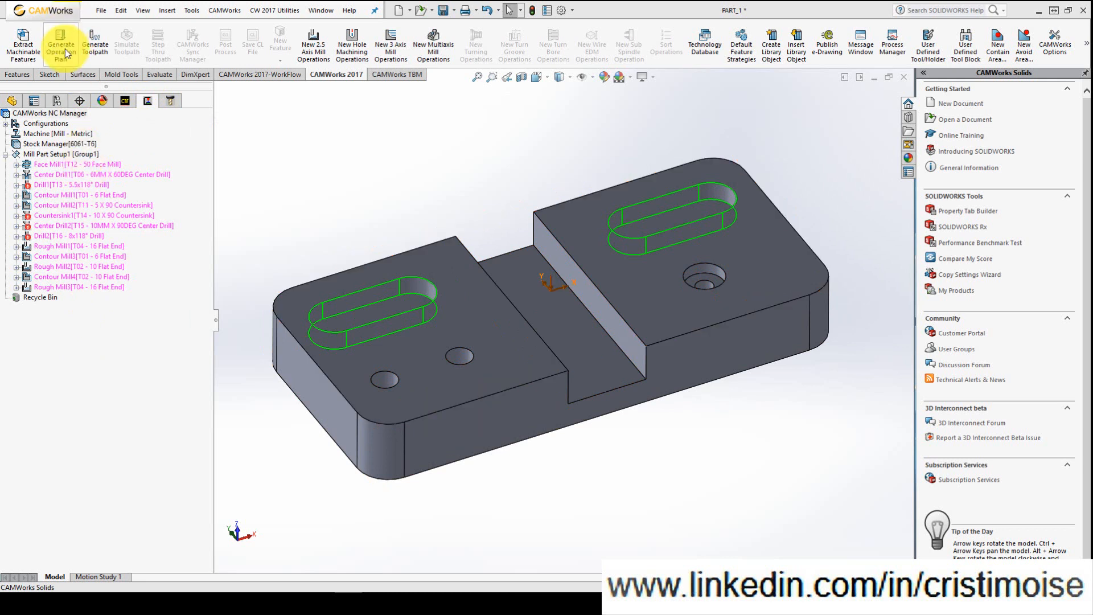
{"action": "mouse_move", "coordinate": [95, 43]}
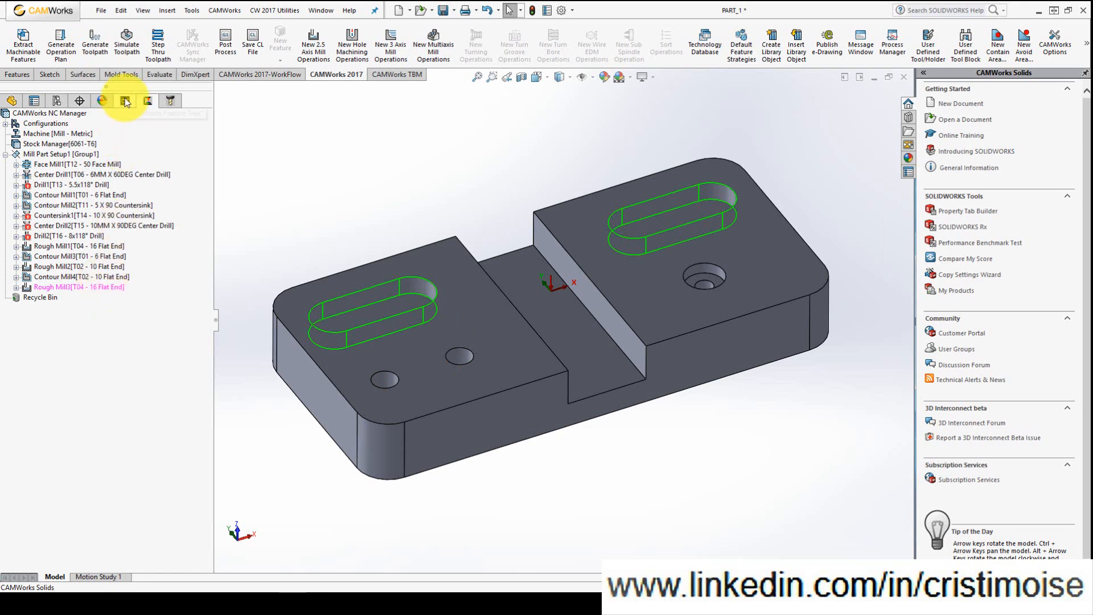
Expand Rough Mill3 in the operation tree to reveal and select Obround Pocket Group2.
{"action": "left_click", "coordinate": [125, 100]}
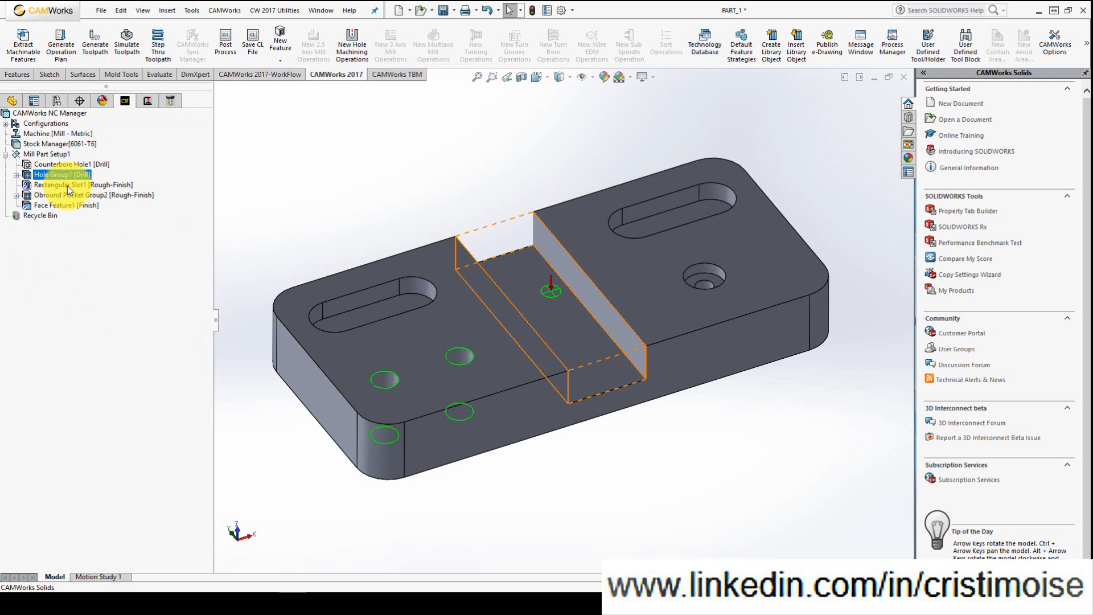
{"action": "left_click", "coordinate": [147, 100]}
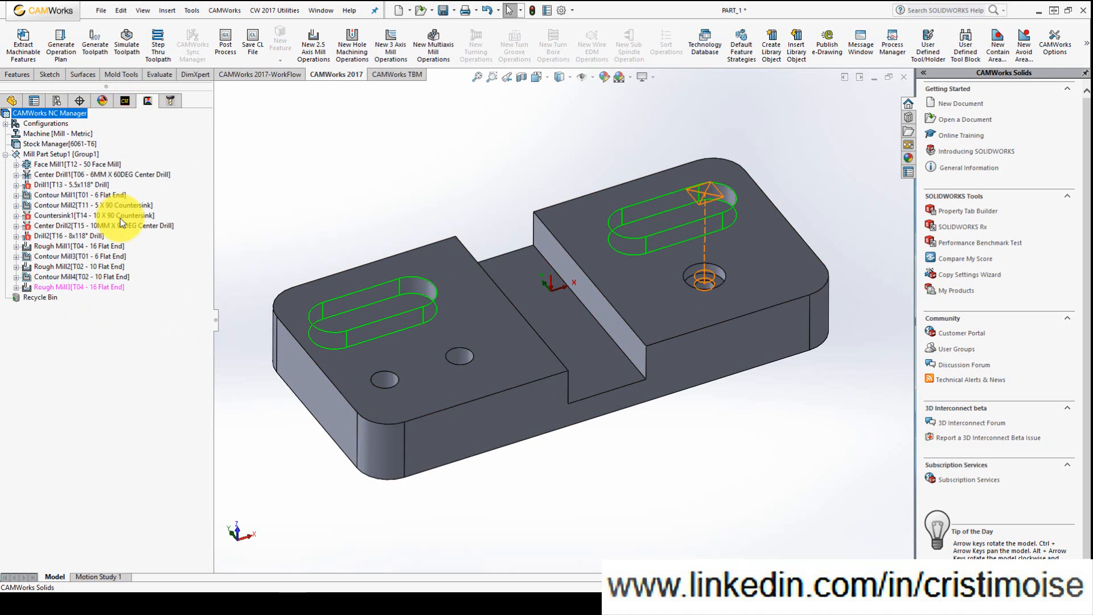
{"action": "left_click", "coordinate": [79, 288]}
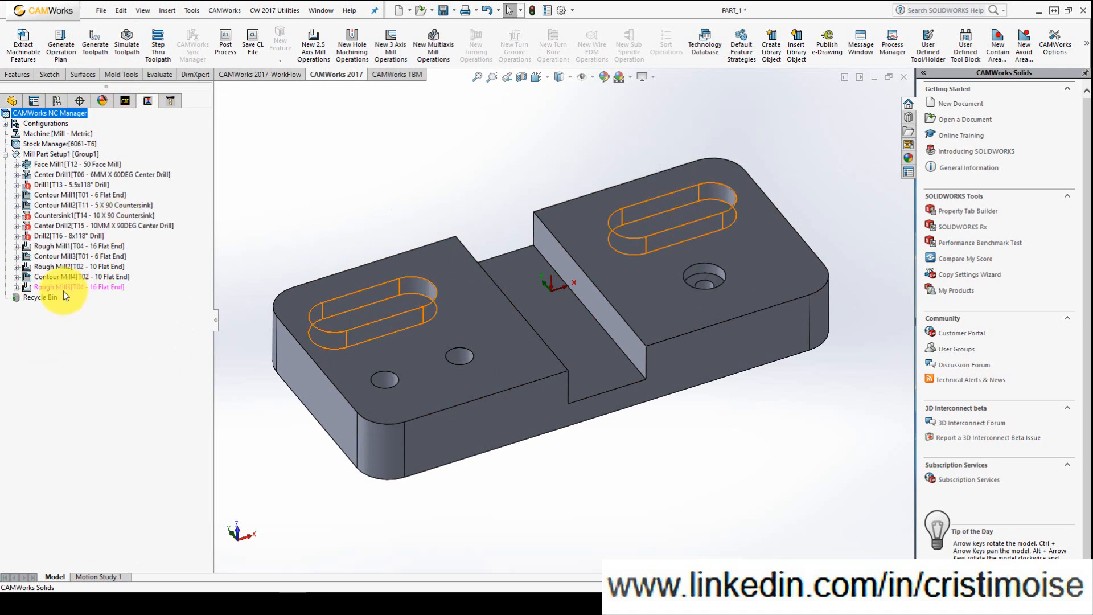
{"action": "left_click", "coordinate": [17, 287]}
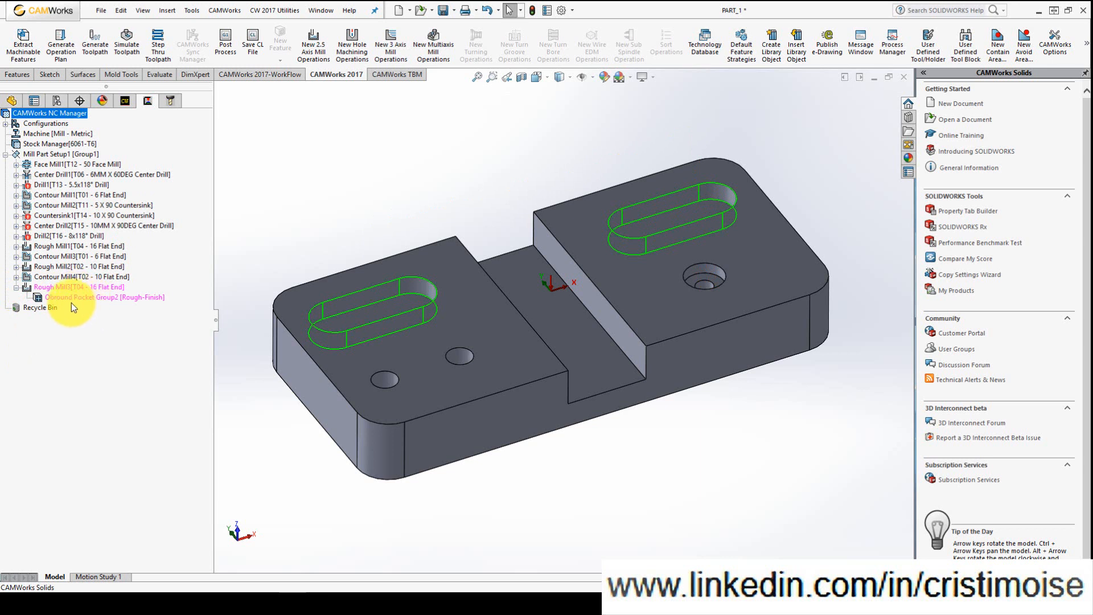
{"action": "left_click", "coordinate": [105, 297]}
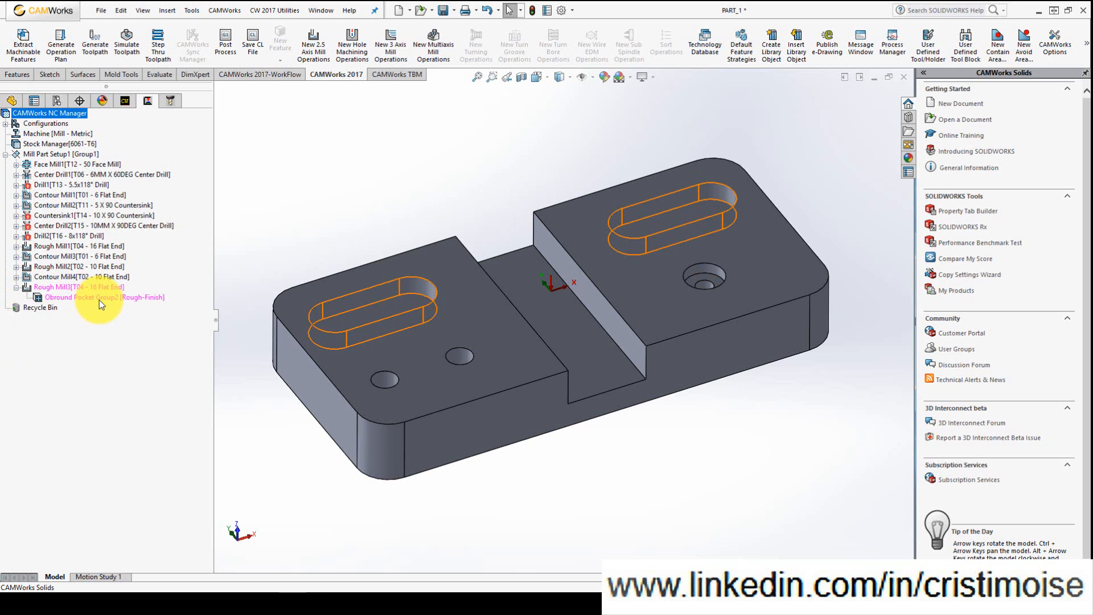
{"action": "mouse_move", "coordinate": [95, 295]}
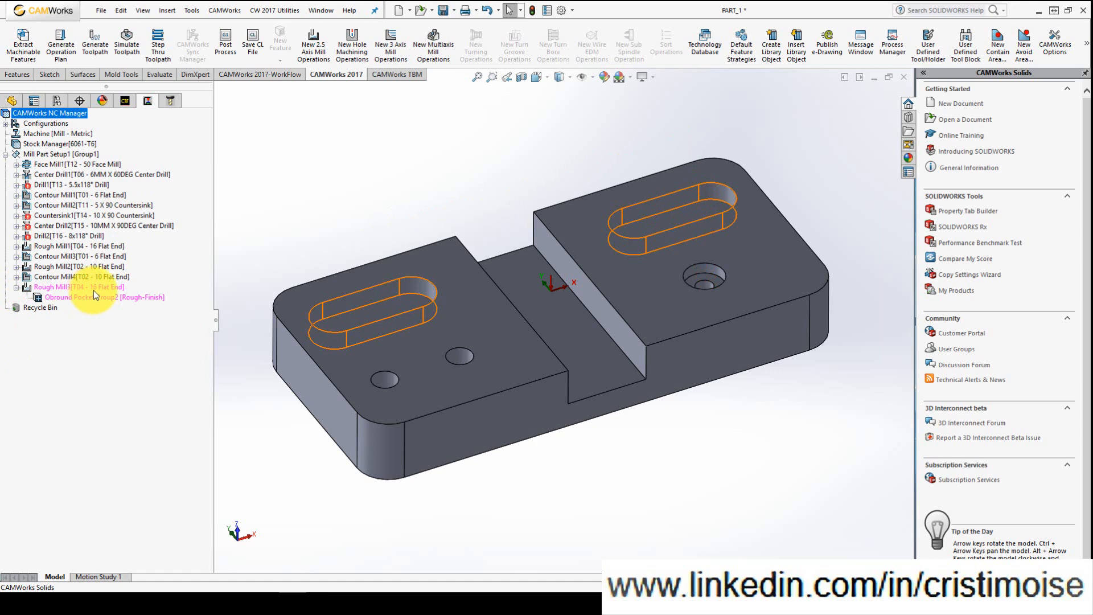
{"action": "mouse_move", "coordinate": [206, 309]}
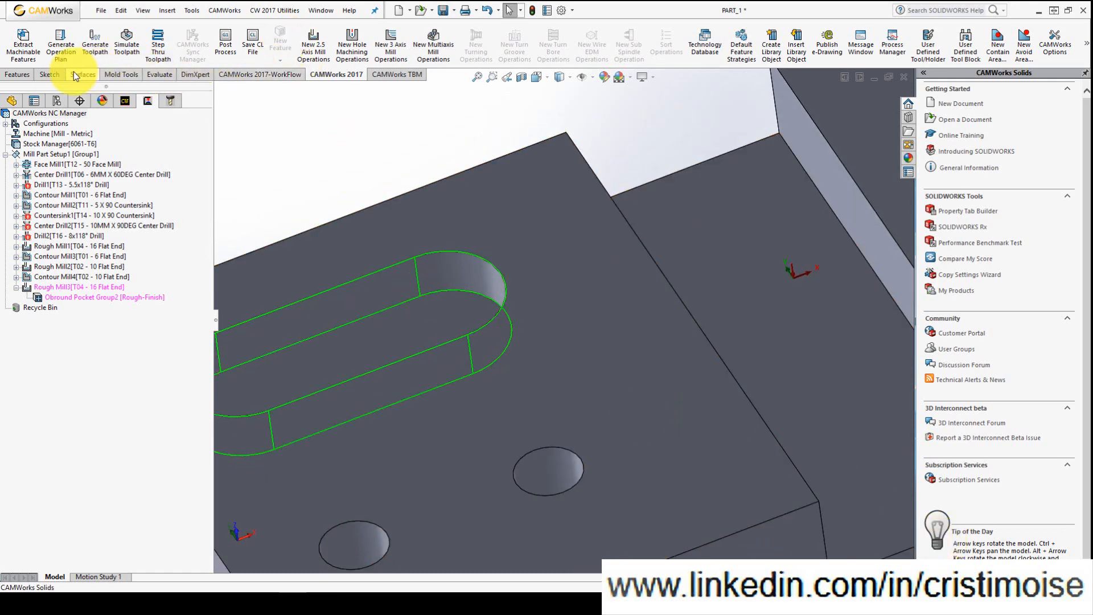
Measure the obround pocket width between its side edges as 14.71 mm.
{"action": "left_click", "coordinate": [160, 75]}
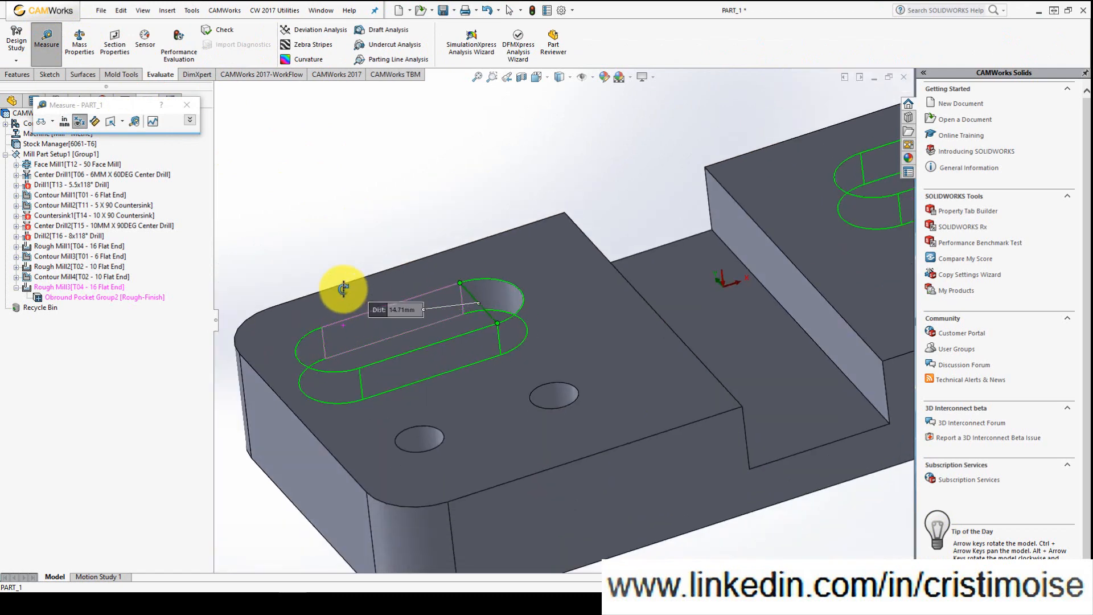
{"action": "left_click", "coordinate": [105, 288]}
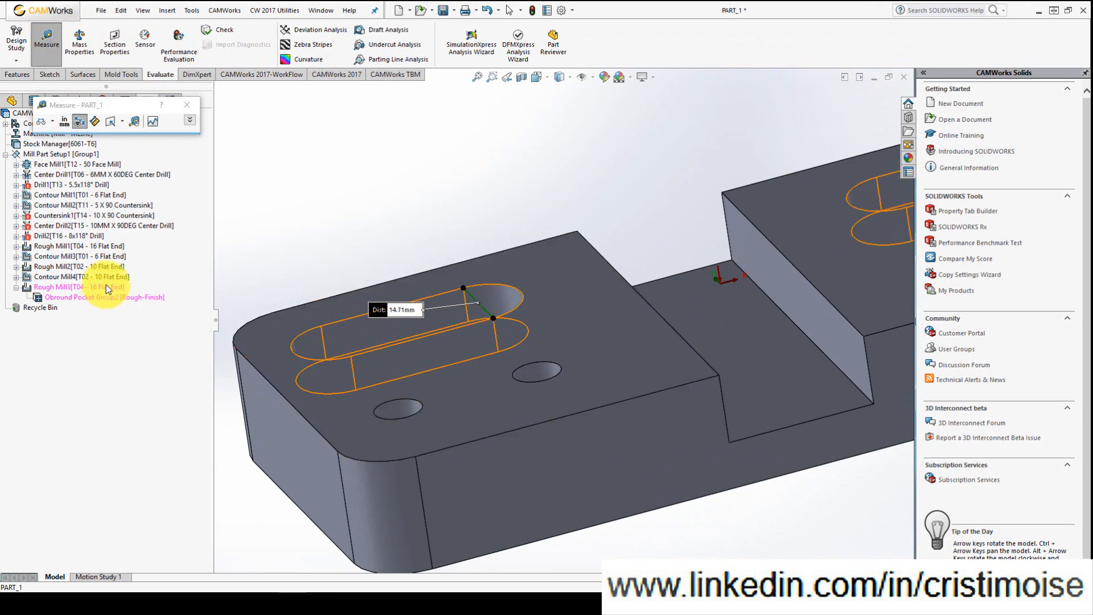
{"action": "left_click", "coordinate": [186, 104]}
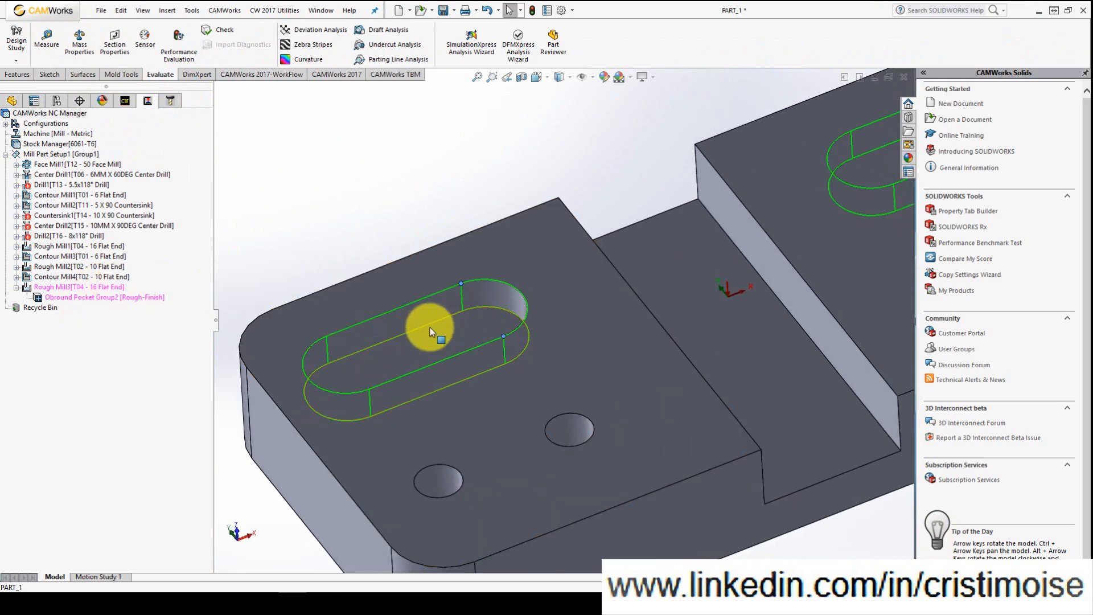
{"action": "left_click", "coordinate": [105, 297]}
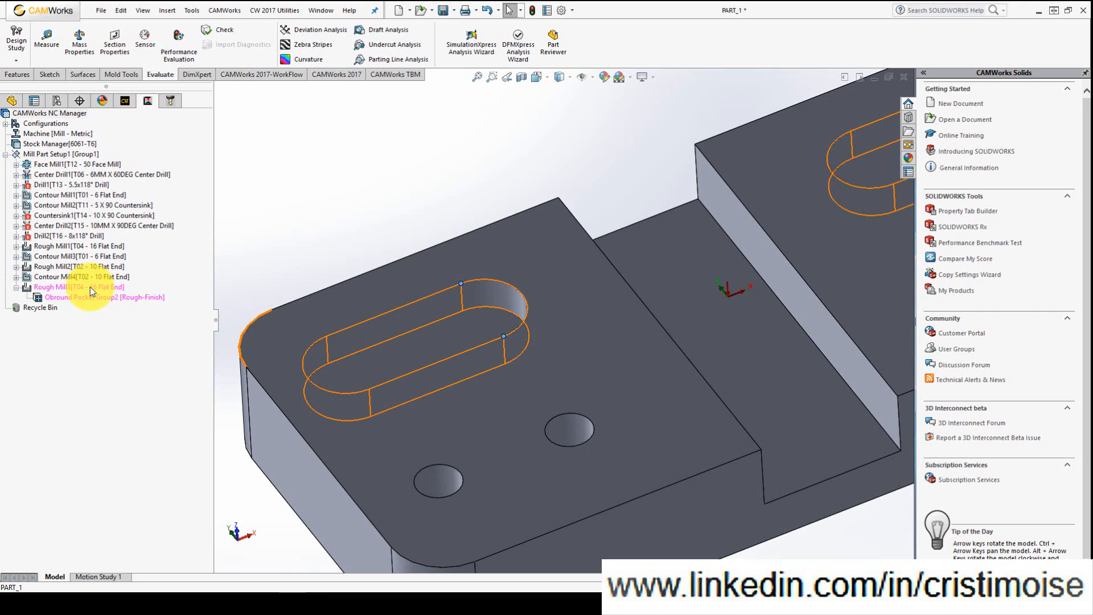
Bring up Rough Mill3's operation parameters showing its 16 mm flat end tool.
{"action": "right_click", "coordinate": [78, 287]}
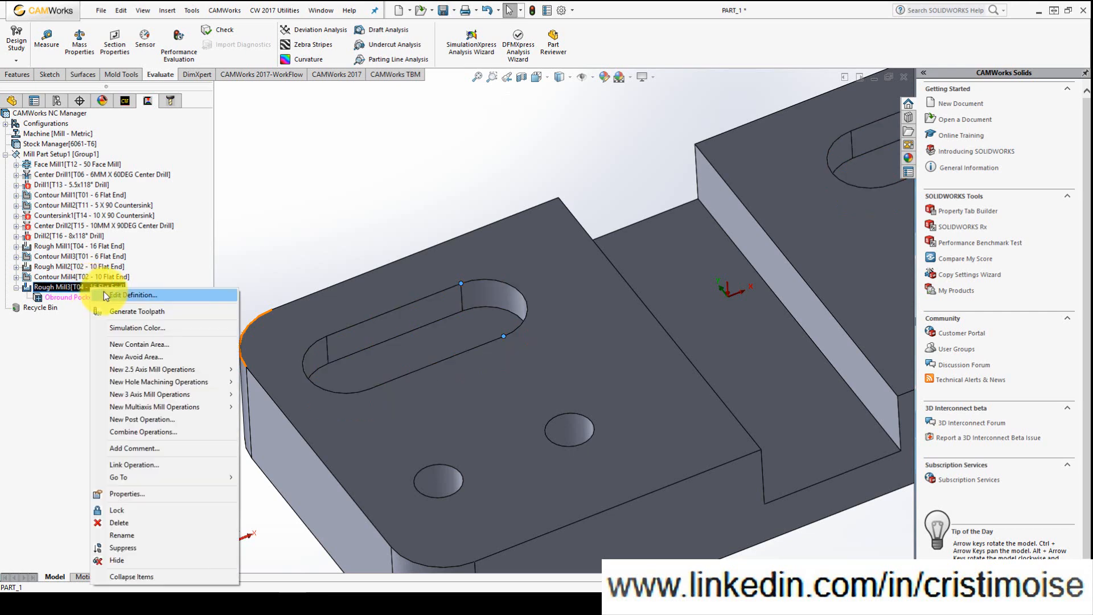
{"action": "left_click", "coordinate": [135, 295]}
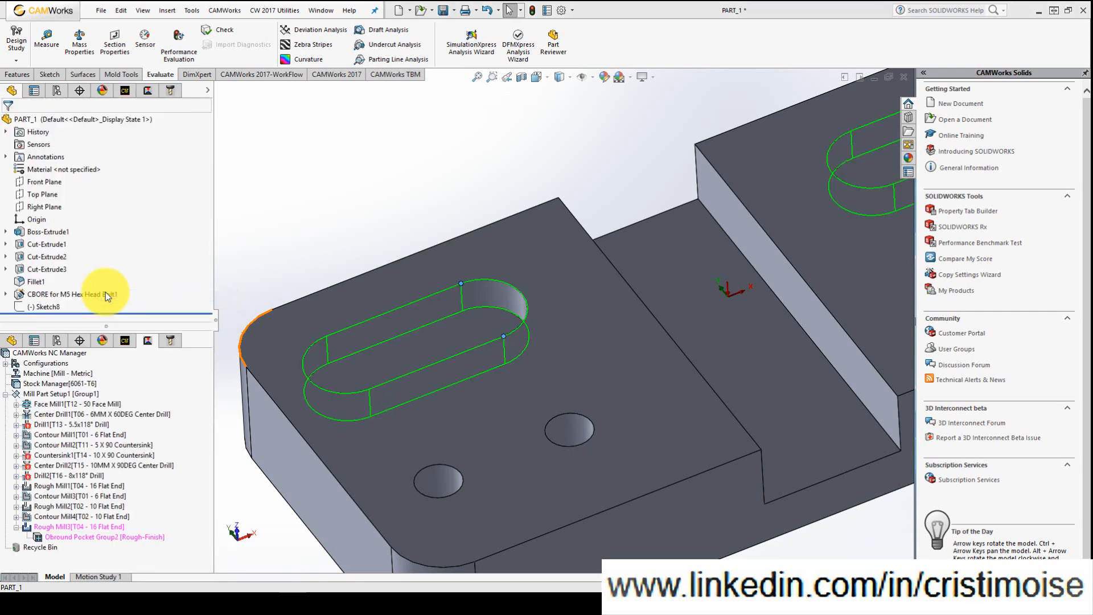
{"action": "double_click", "coordinate": [79, 526]}
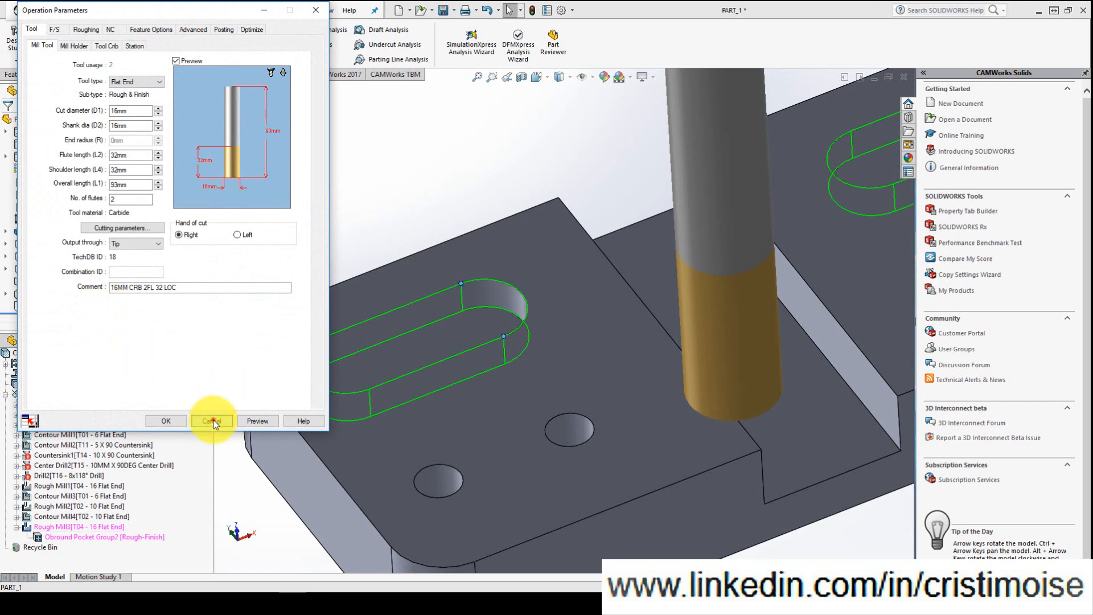
{"action": "left_click", "coordinate": [212, 421]}
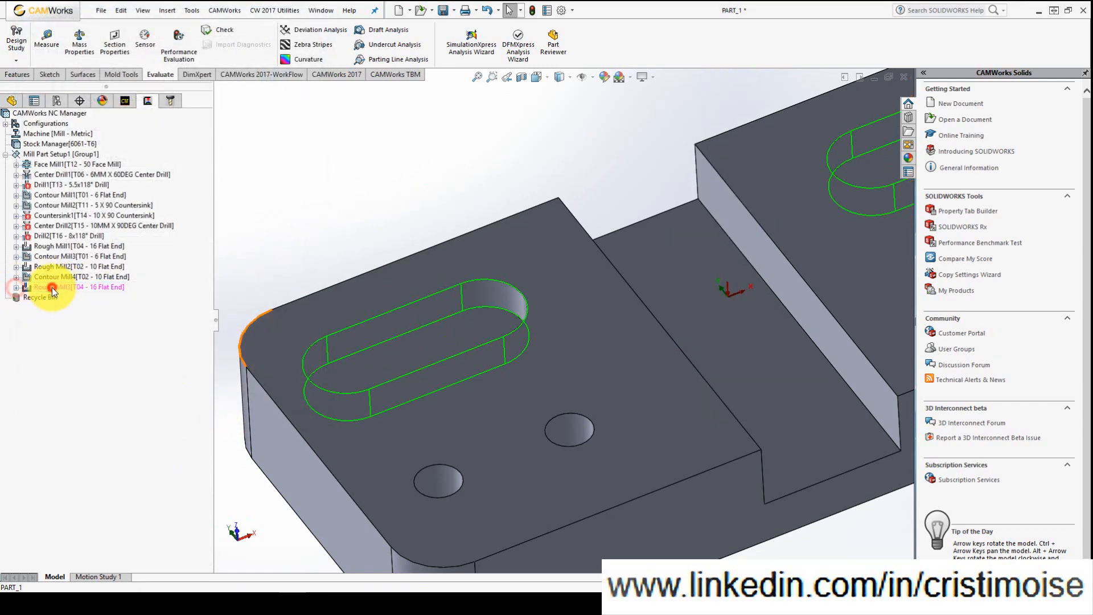
{"action": "double_click", "coordinate": [76, 287]}
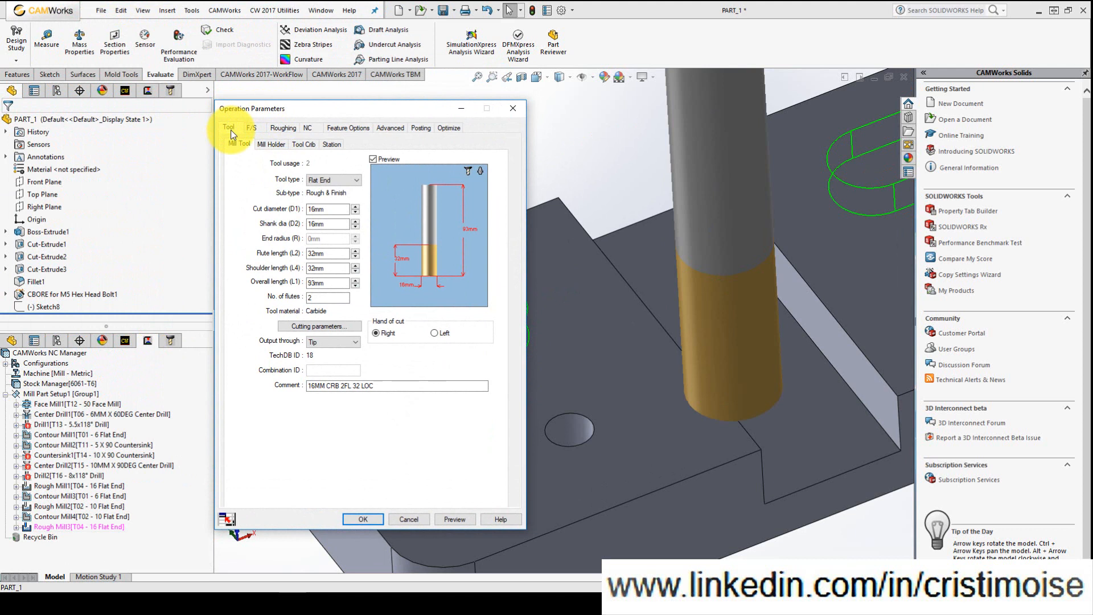
Review Rough Mill3's feeds/speeds and roughing settings: offset pattern, 40% stepover, 50 mm cuts.
{"action": "left_click", "coordinate": [250, 128]}
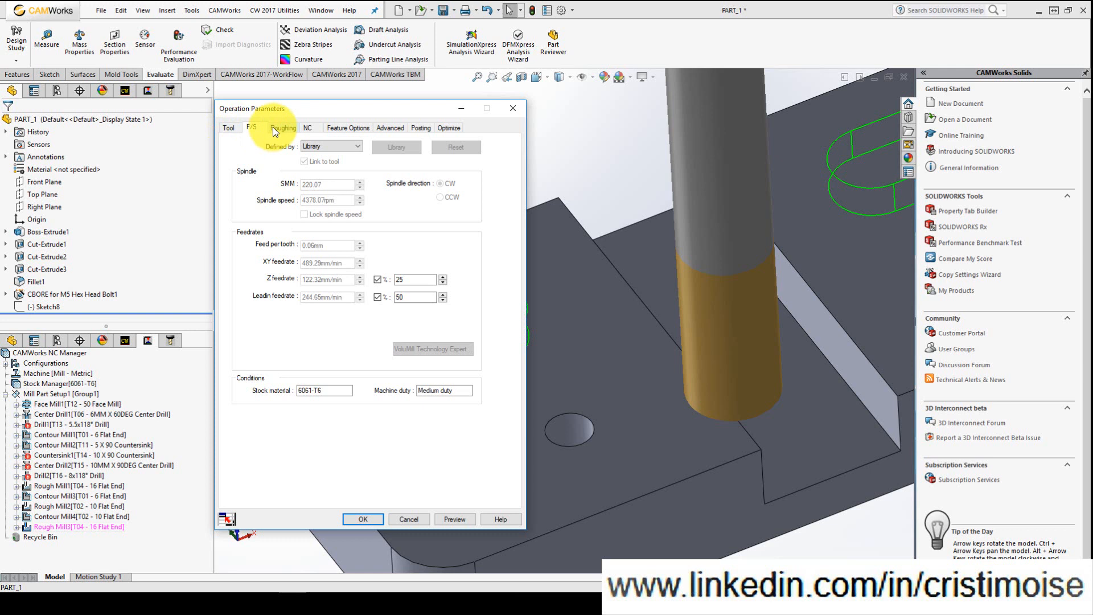
{"action": "left_click", "coordinate": [284, 128]}
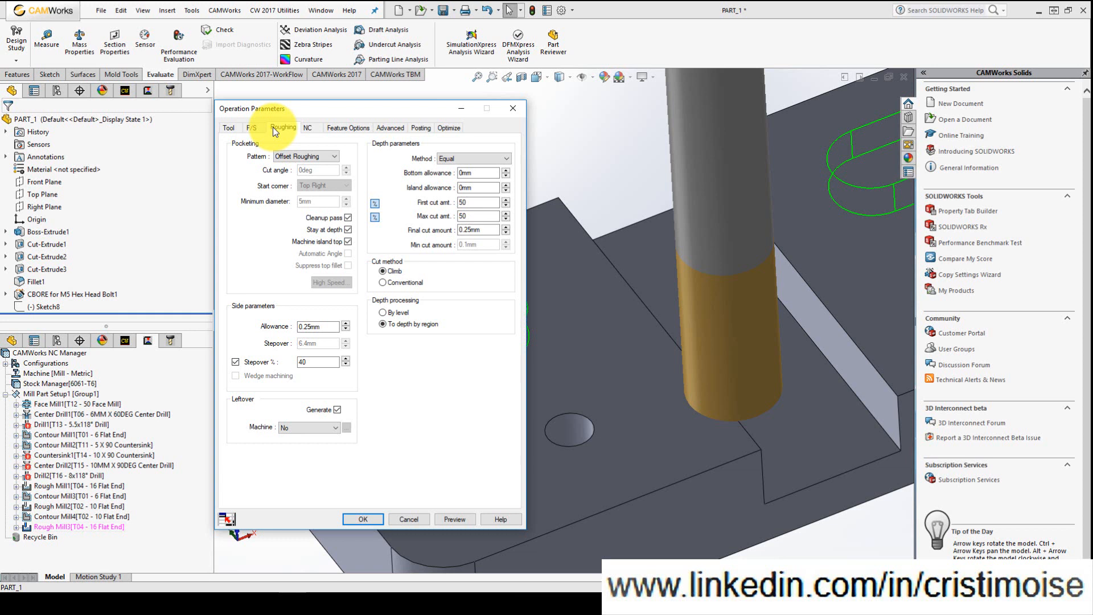
{"action": "mouse_move", "coordinate": [431, 201]}
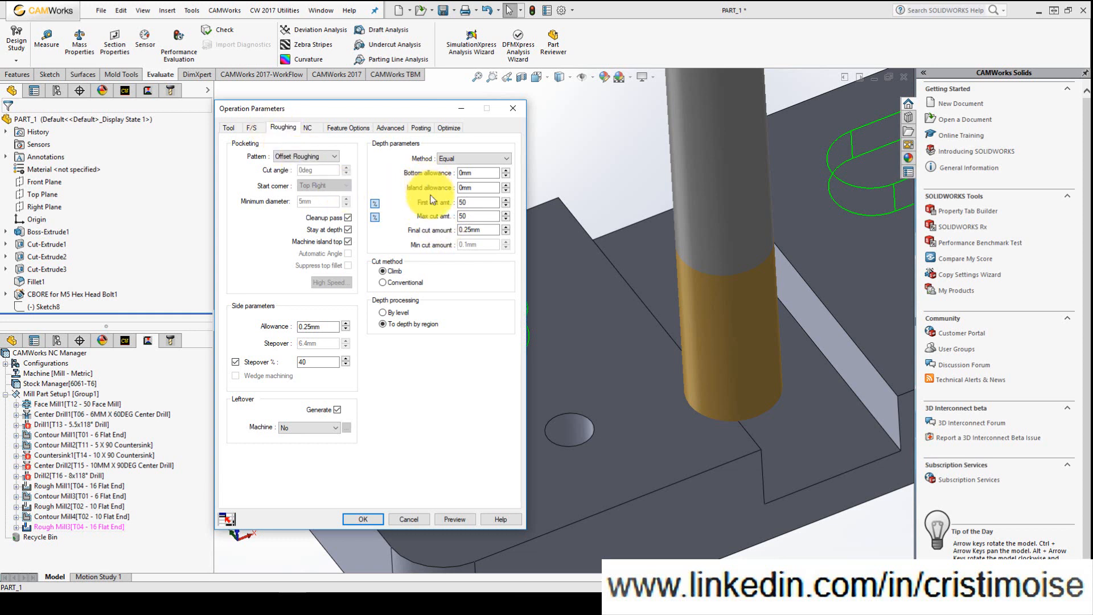
{"action": "mouse_move", "coordinate": [455, 206]}
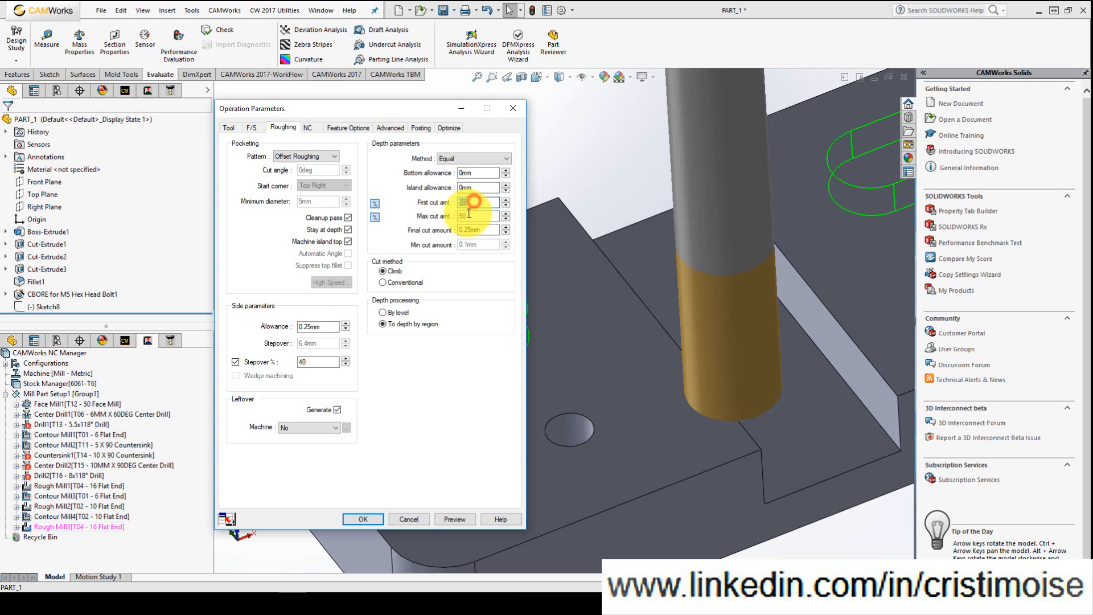
{"action": "left_click", "coordinate": [477, 230]}
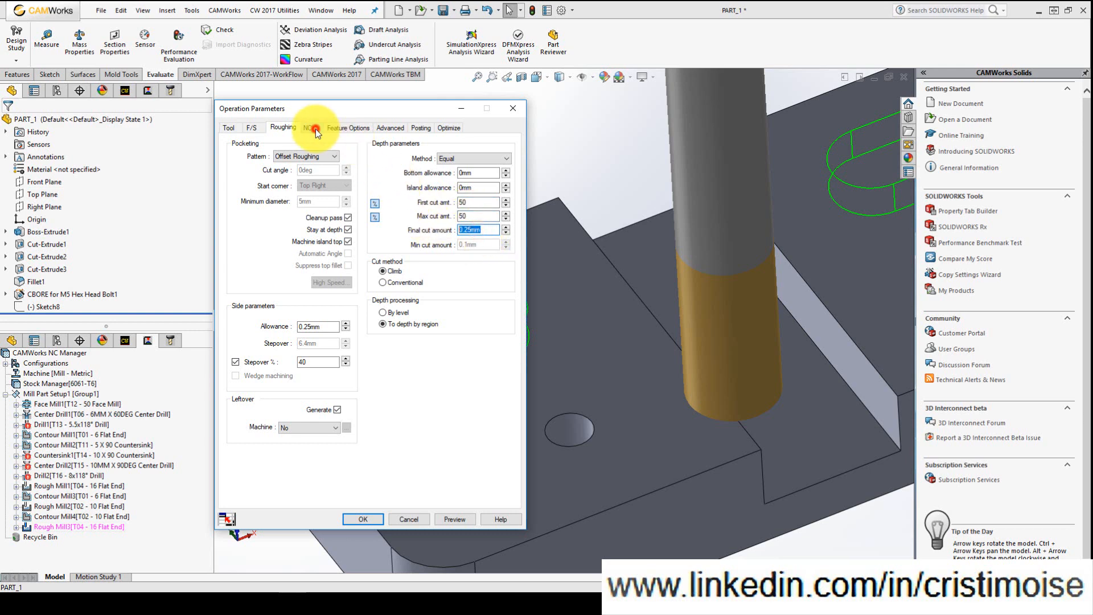
Review Rough Mill3's NC and feature options, then bring up its tool crib list.
{"action": "left_click", "coordinate": [308, 128]}
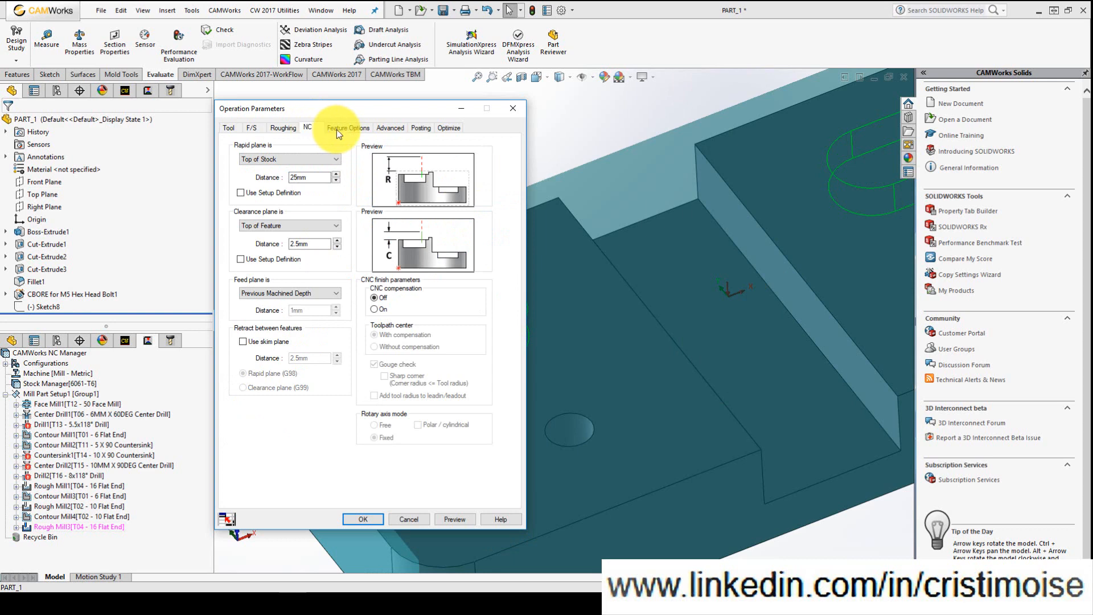
{"action": "left_click", "coordinate": [347, 128]}
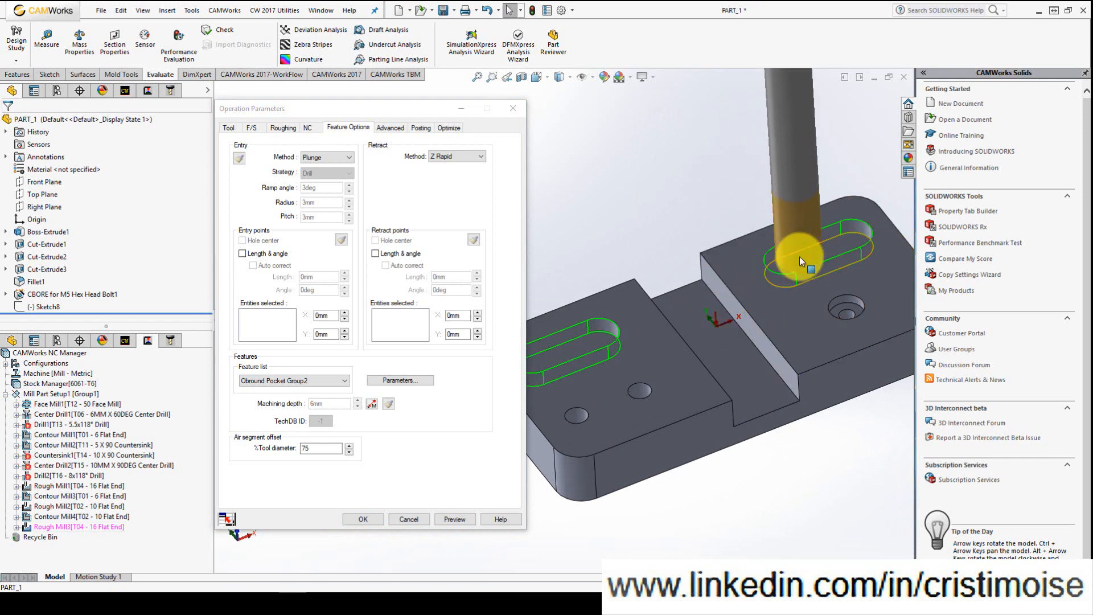
{"action": "left_click", "coordinate": [228, 128]}
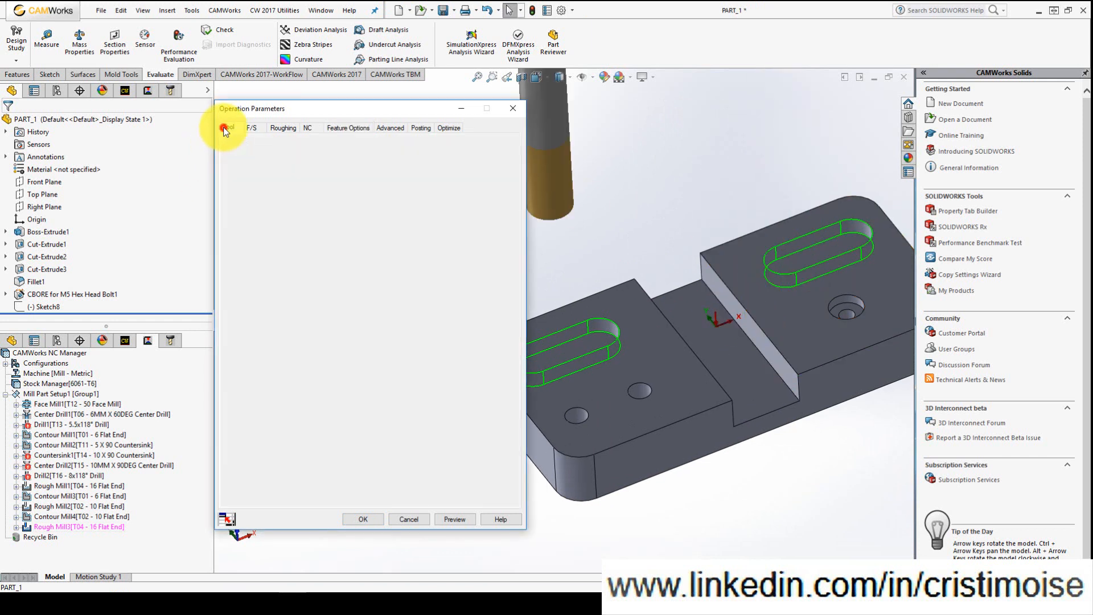
{"action": "left_click", "coordinate": [228, 128]}
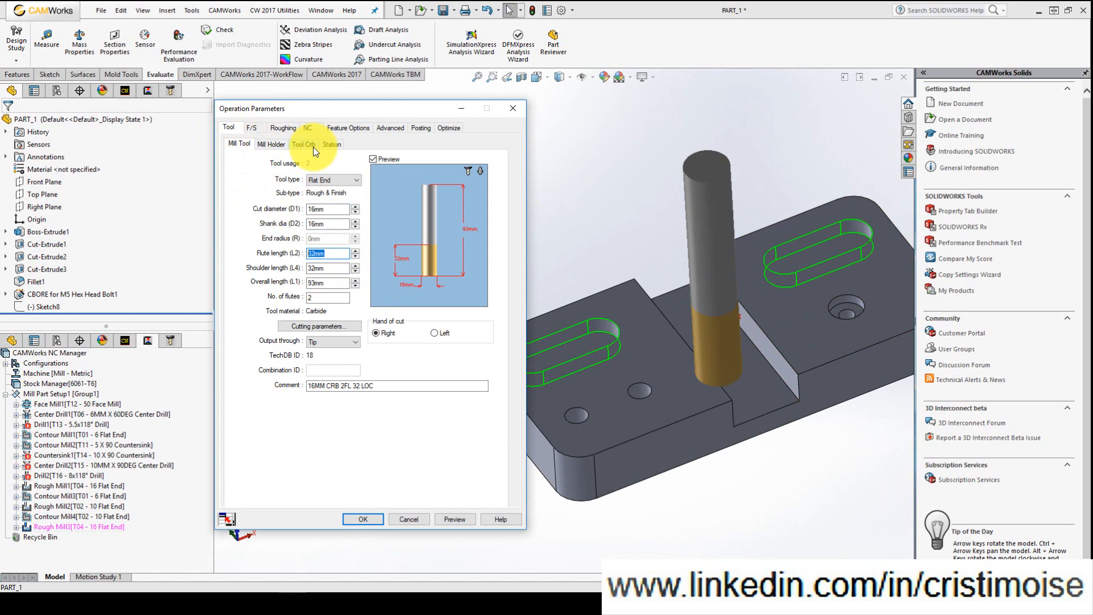
{"action": "left_click", "coordinate": [303, 145]}
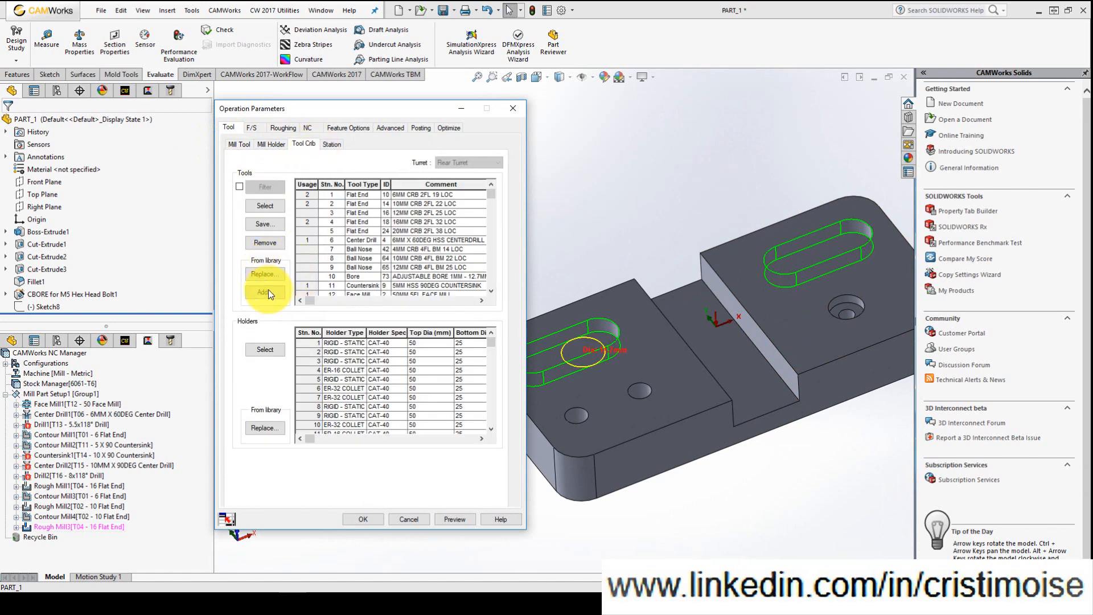
Add the 8 mm flat end mill 8MM CRB 2FL 20 LOC to the tool crib as station 17.
{"action": "left_click", "coordinate": [264, 291]}
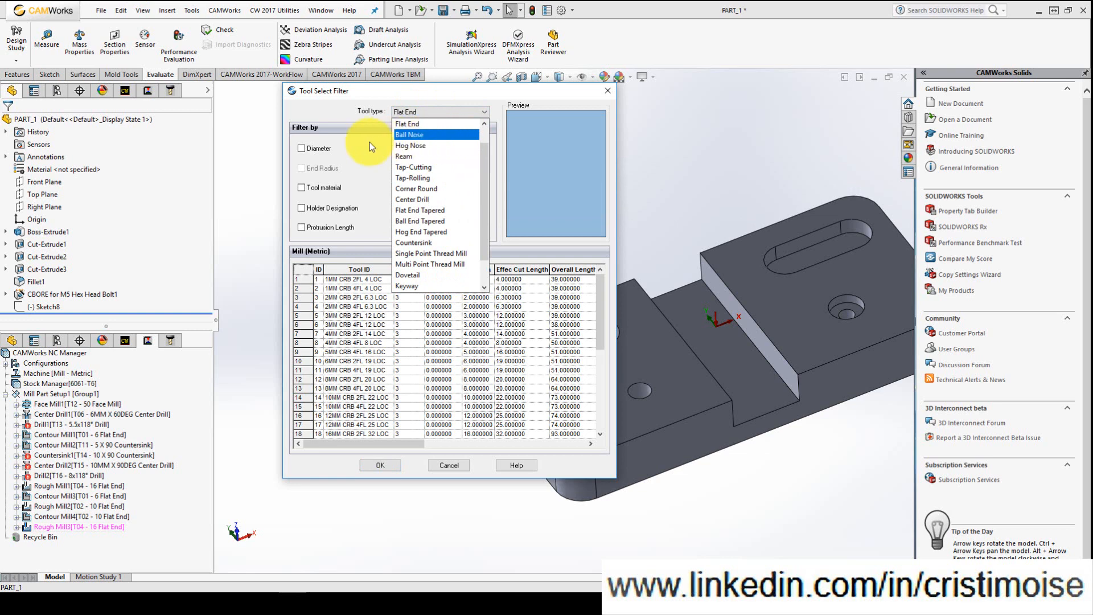
{"action": "left_click", "coordinate": [408, 123]}
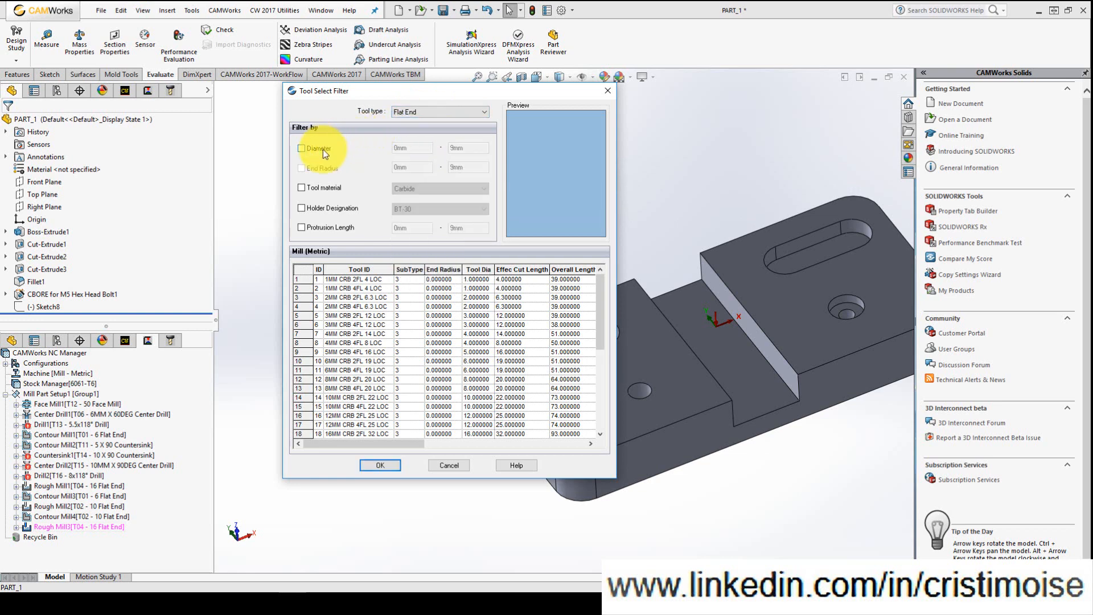
{"action": "left_click", "coordinate": [301, 148]}
{"action": "type", "text": "8"}
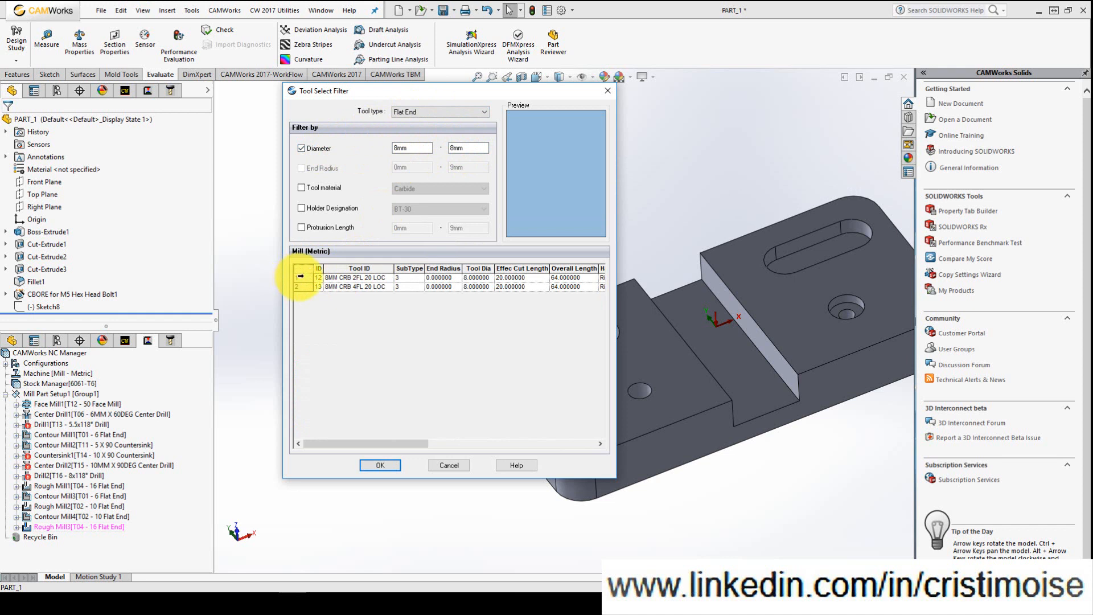
{"action": "left_click", "coordinate": [356, 278]}
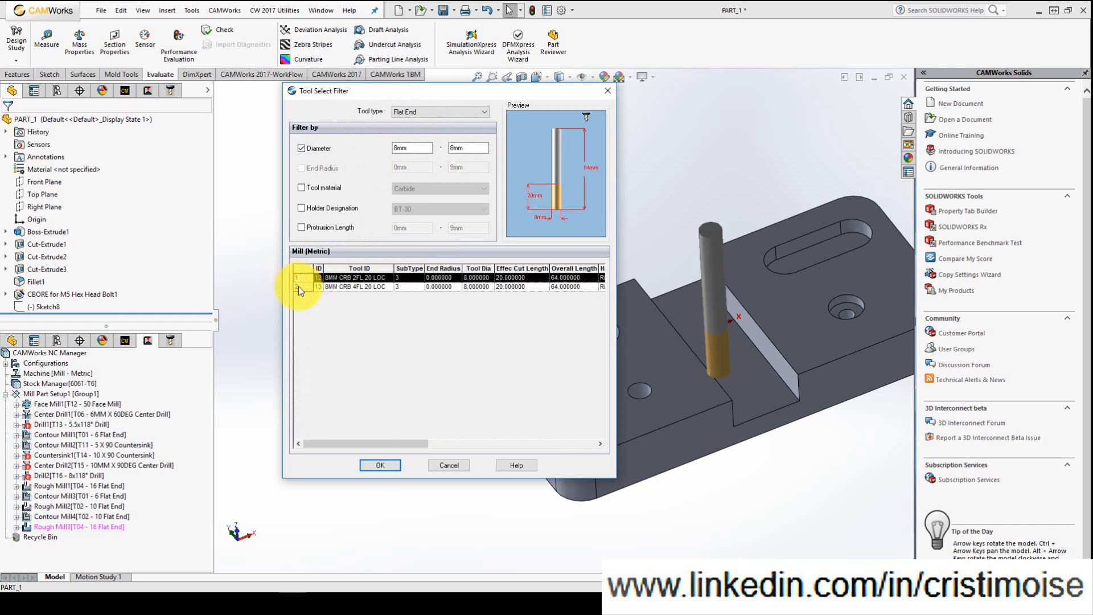
{"action": "left_click", "coordinate": [379, 465]}
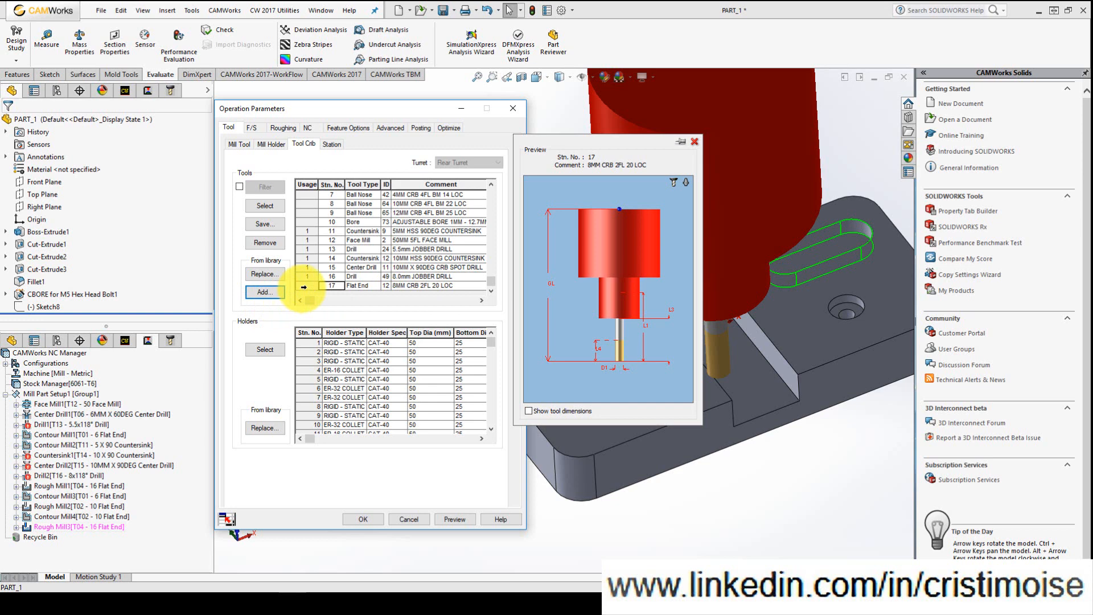
Assign station 17's 8 mm flat end tool to Rough Mill3, replacing its holder, and accept.
{"action": "left_click", "coordinate": [411, 286]}
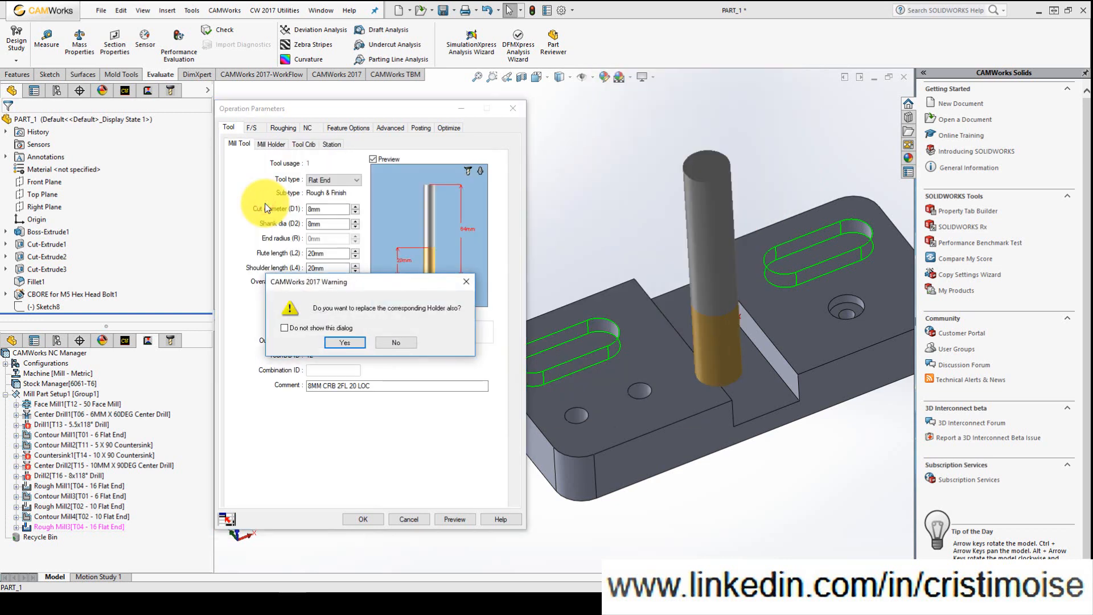
{"action": "left_click", "coordinate": [344, 343]}
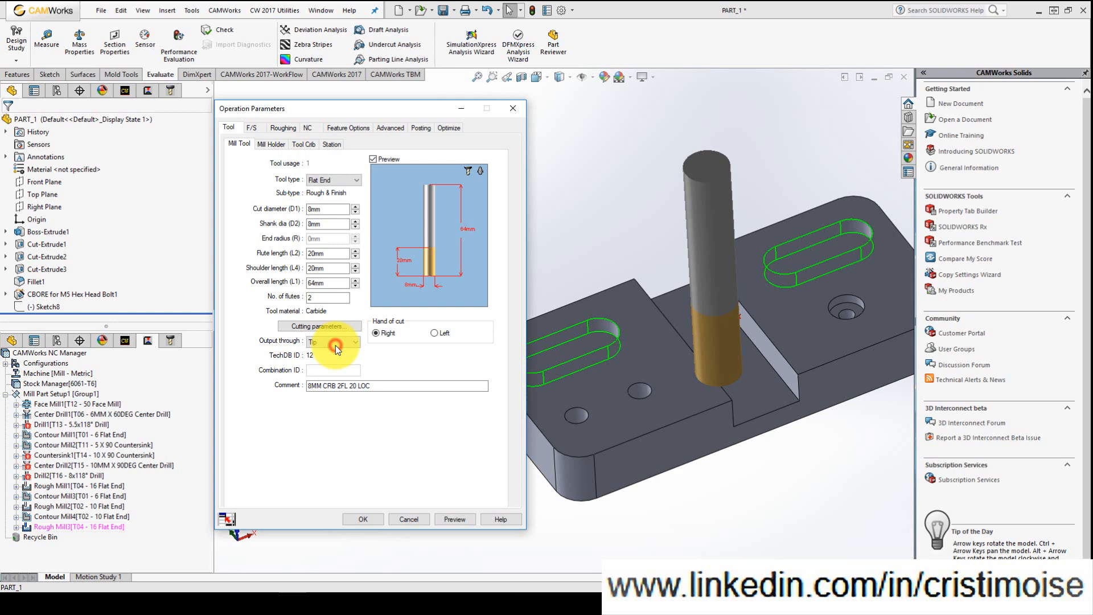
{"action": "mouse_move", "coordinate": [362, 520]}
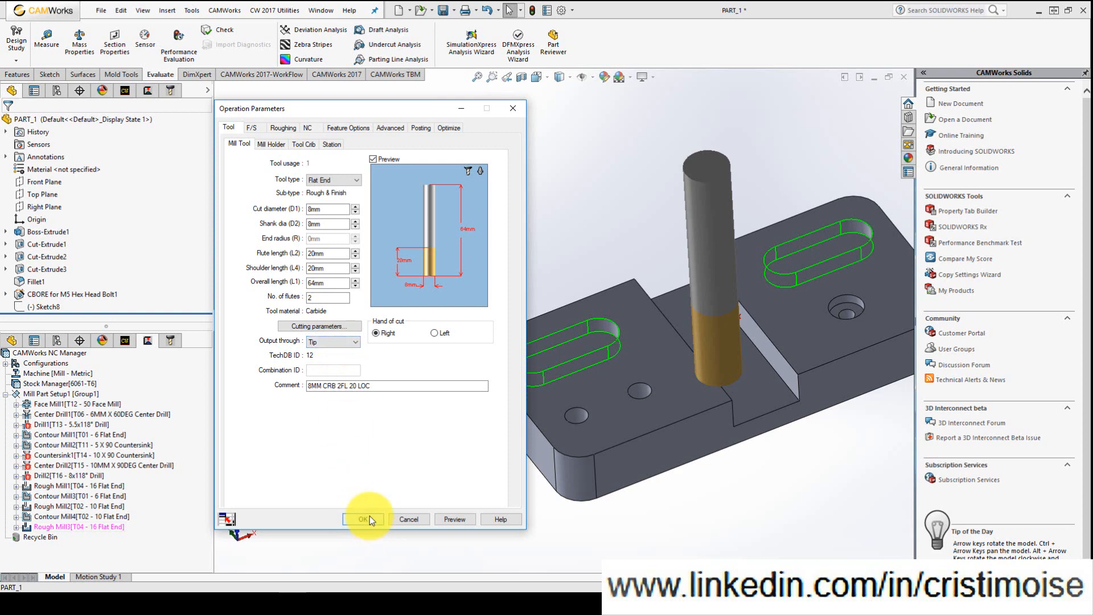
{"action": "left_click", "coordinate": [362, 520]}
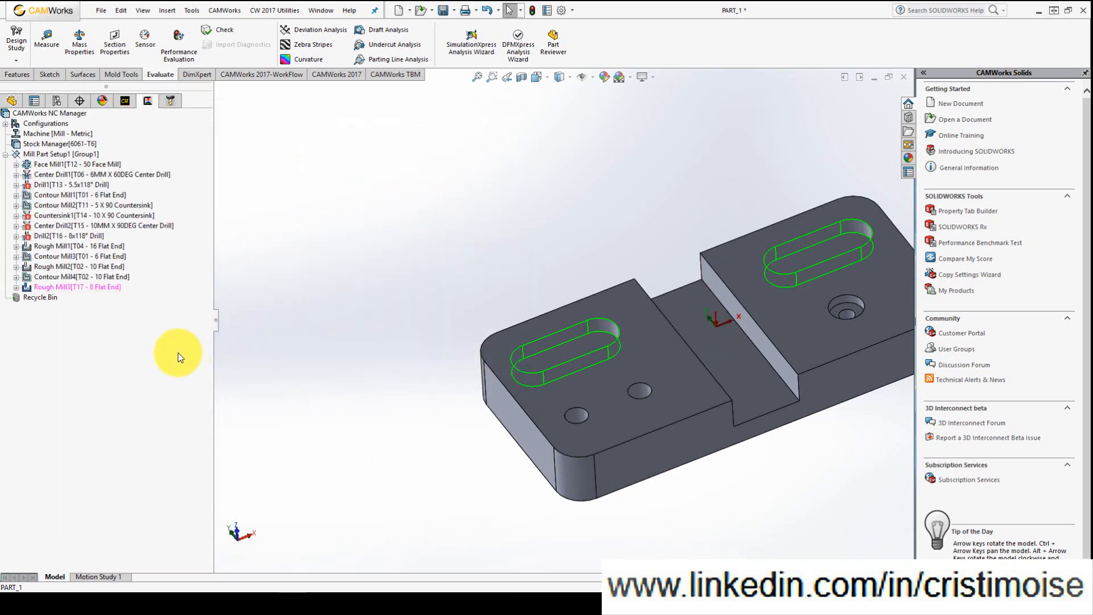
Regenerate the Rough Mill3 toolpath so the obround pockets are cut with the 8 mm tool.
{"action": "right_click", "coordinate": [76, 287]}
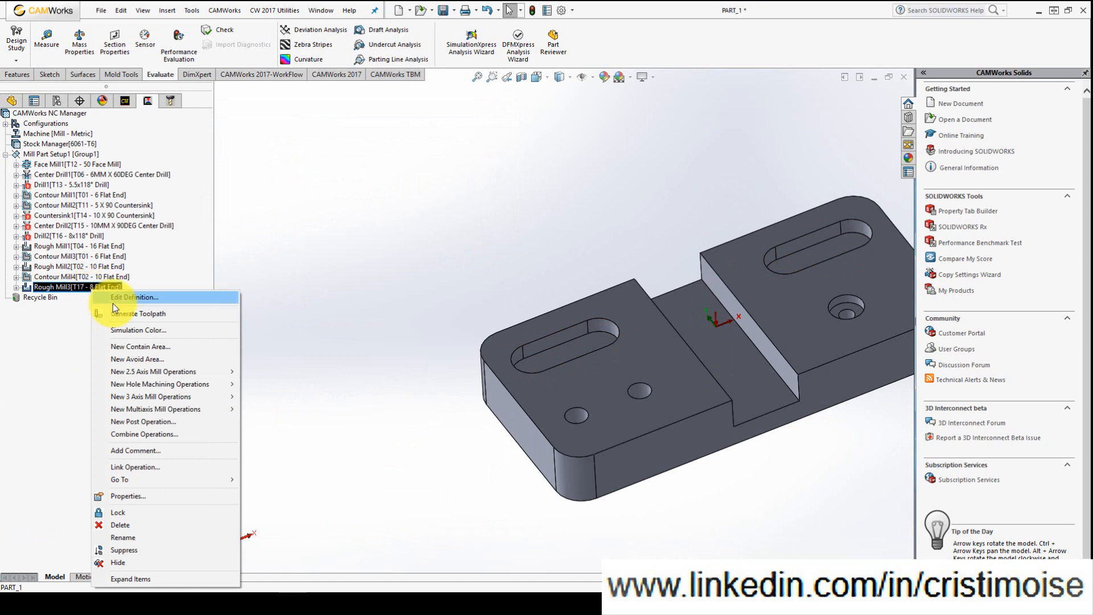
{"action": "left_click", "coordinate": [137, 313]}
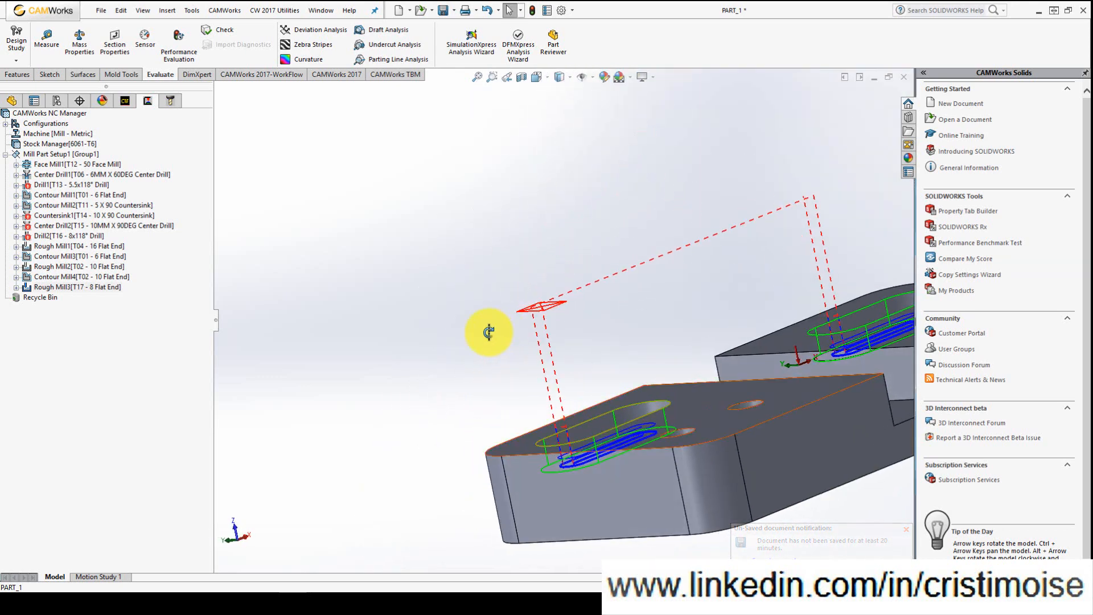
{"action": "left_click", "coordinate": [906, 530]}
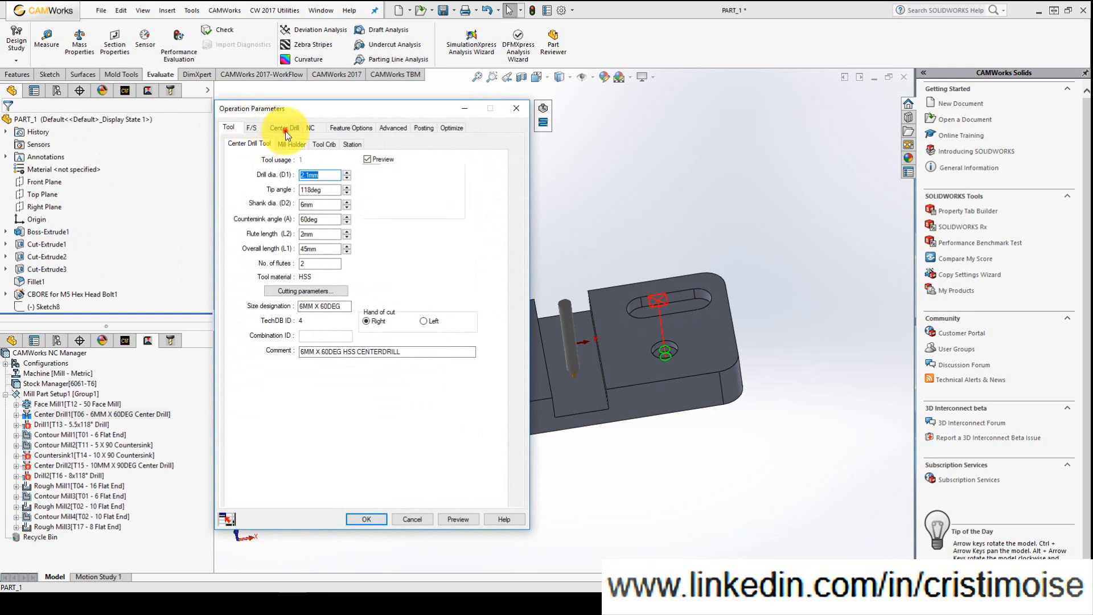
{"action": "left_click", "coordinate": [310, 127]}
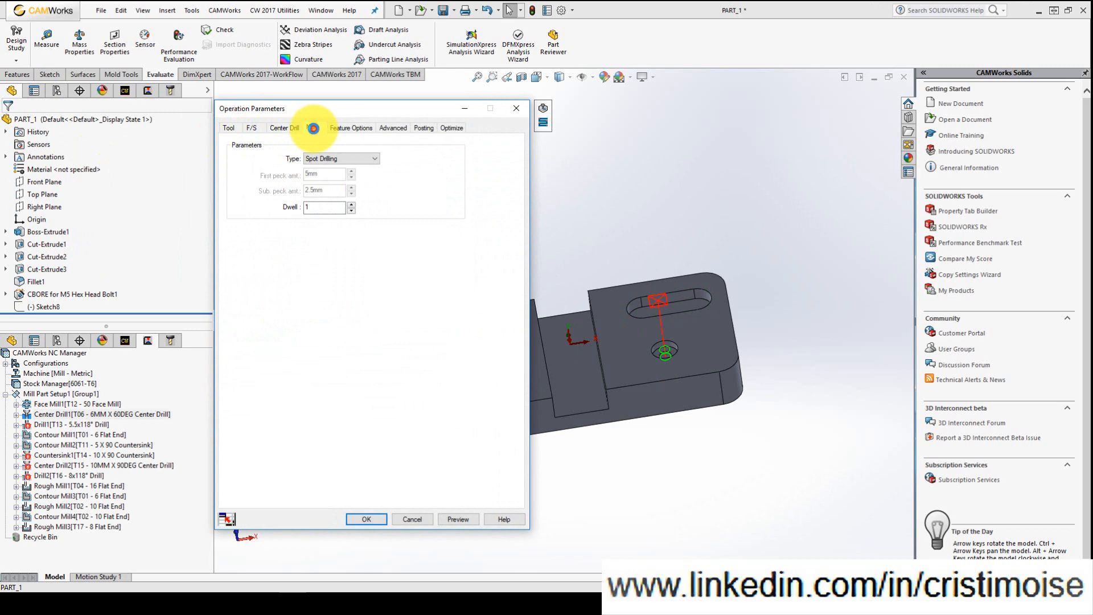
{"action": "left_click", "coordinate": [350, 127]}
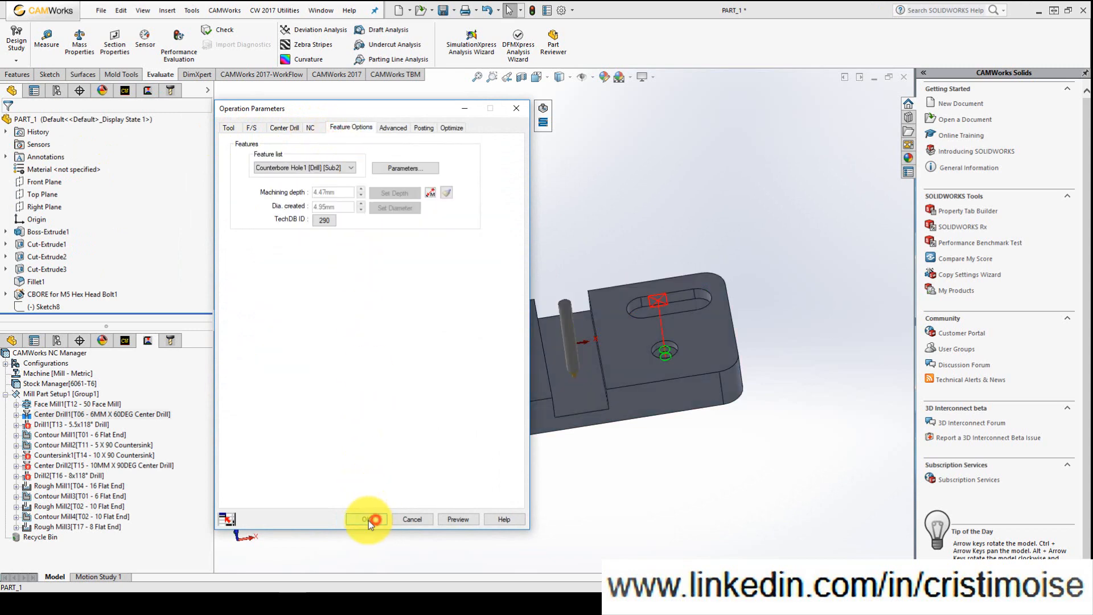
{"action": "left_click", "coordinate": [367, 519]}
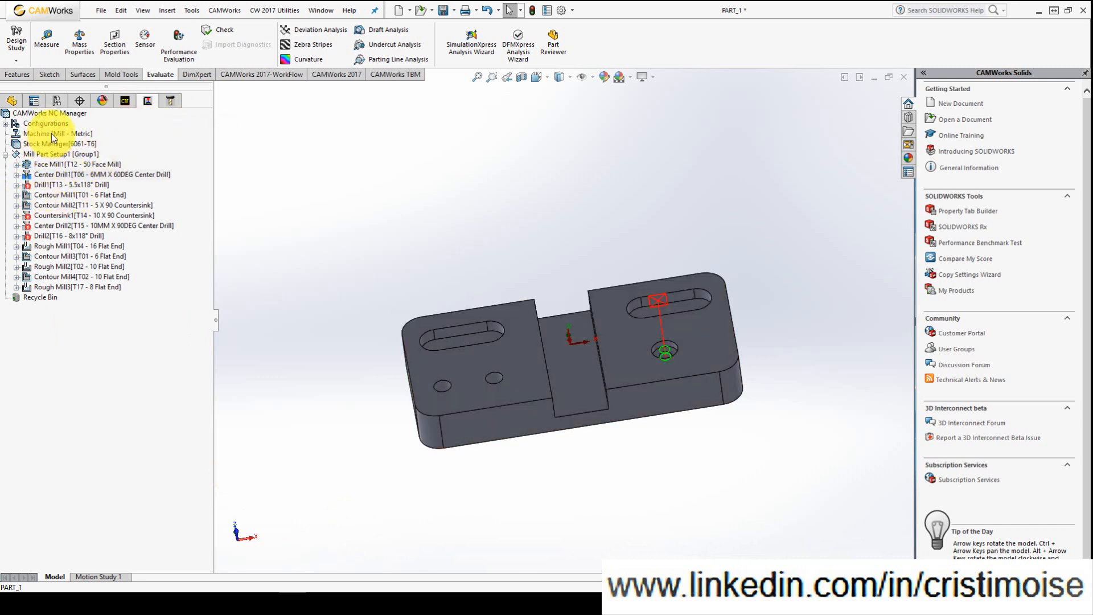
{"action": "double_click", "coordinate": [58, 133]}
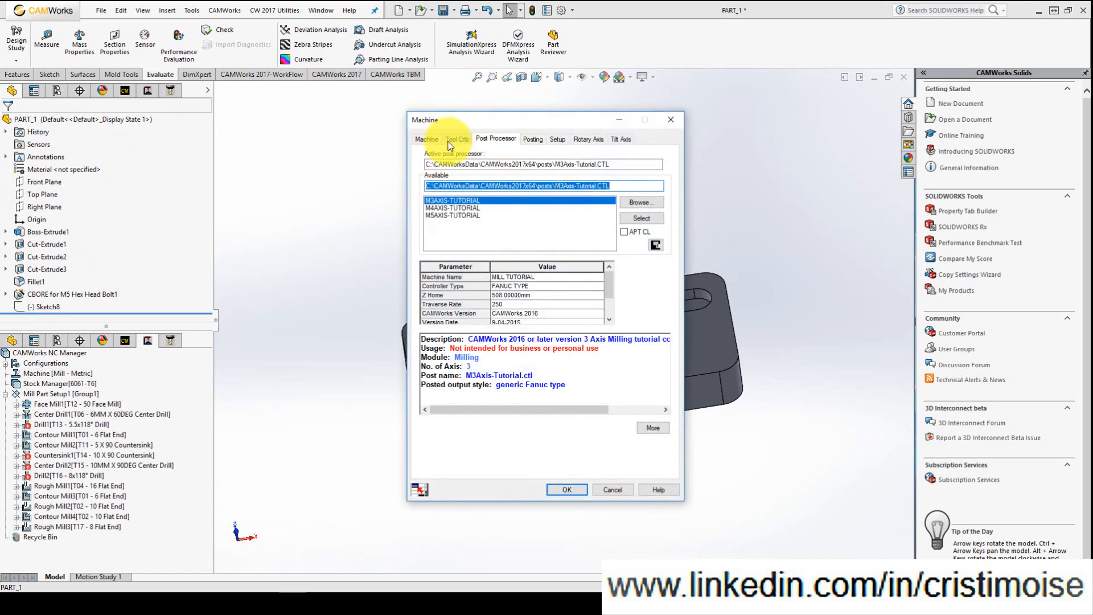
{"action": "left_click", "coordinate": [427, 139]}
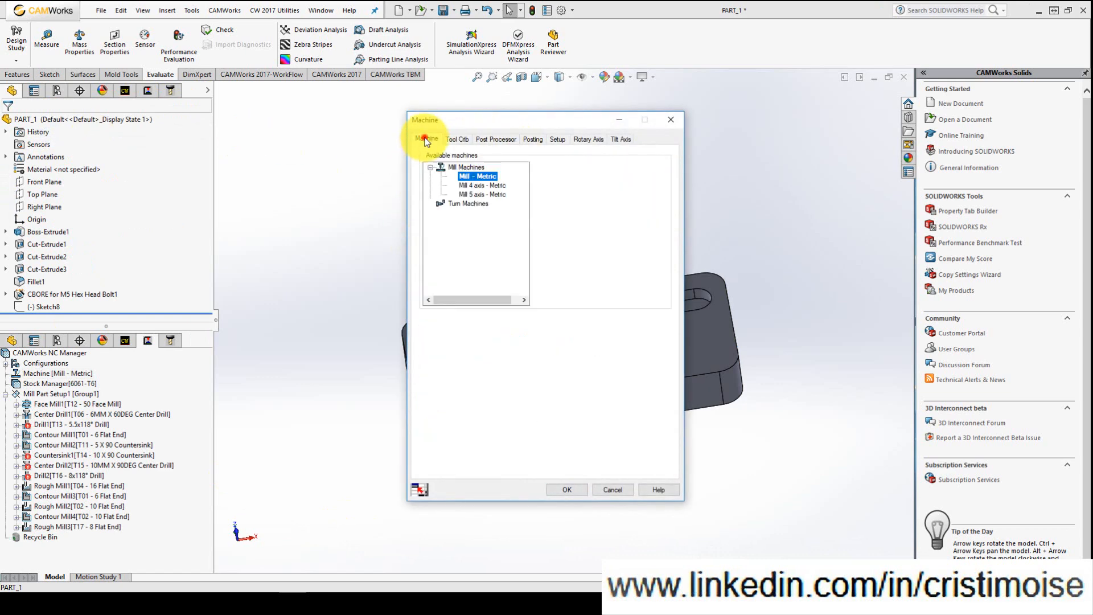
{"action": "left_click", "coordinate": [426, 139]}
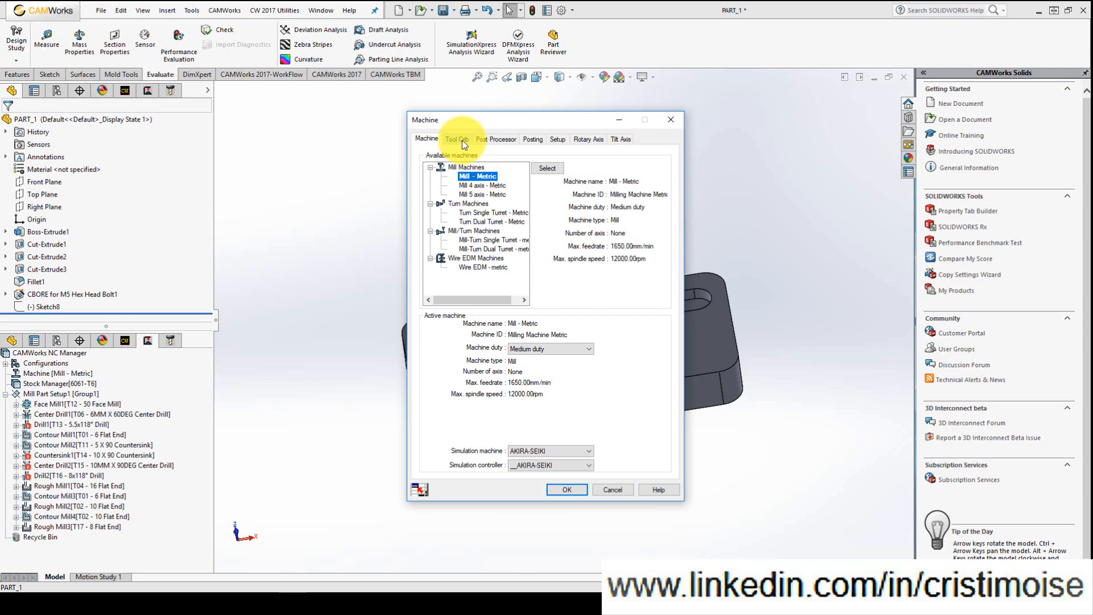
{"action": "left_click", "coordinate": [456, 139]}
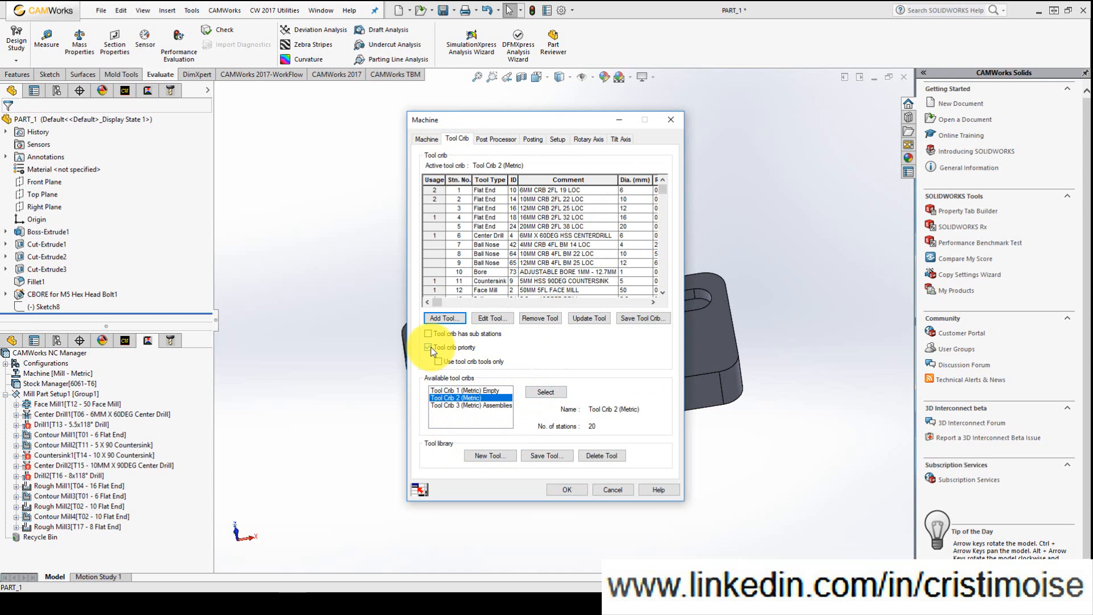
{"action": "mouse_move", "coordinate": [613, 490]}
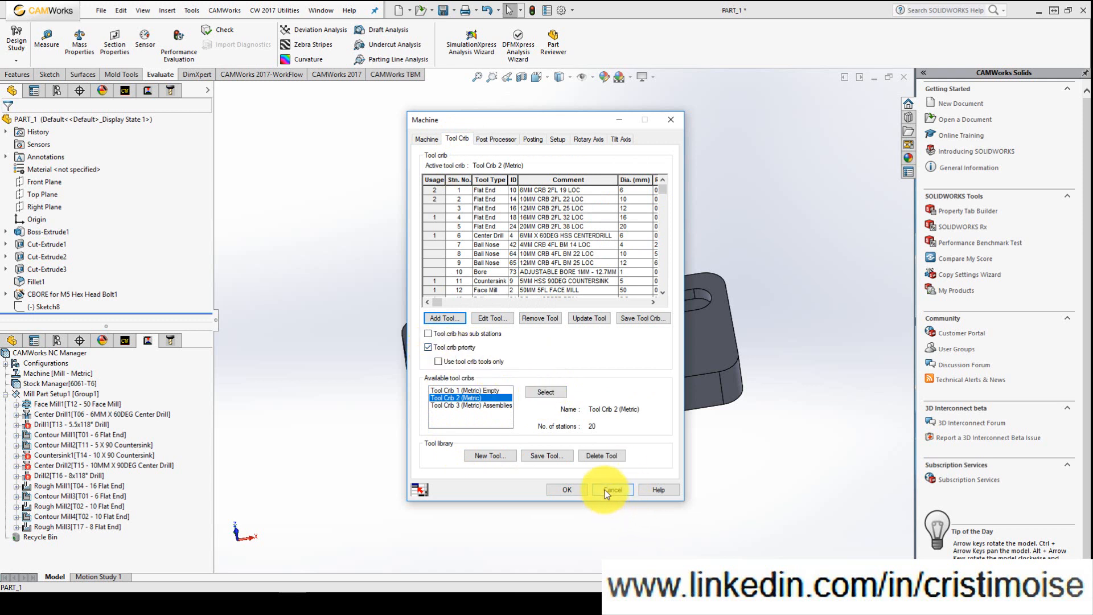
{"action": "mouse_move", "coordinate": [546, 392]}
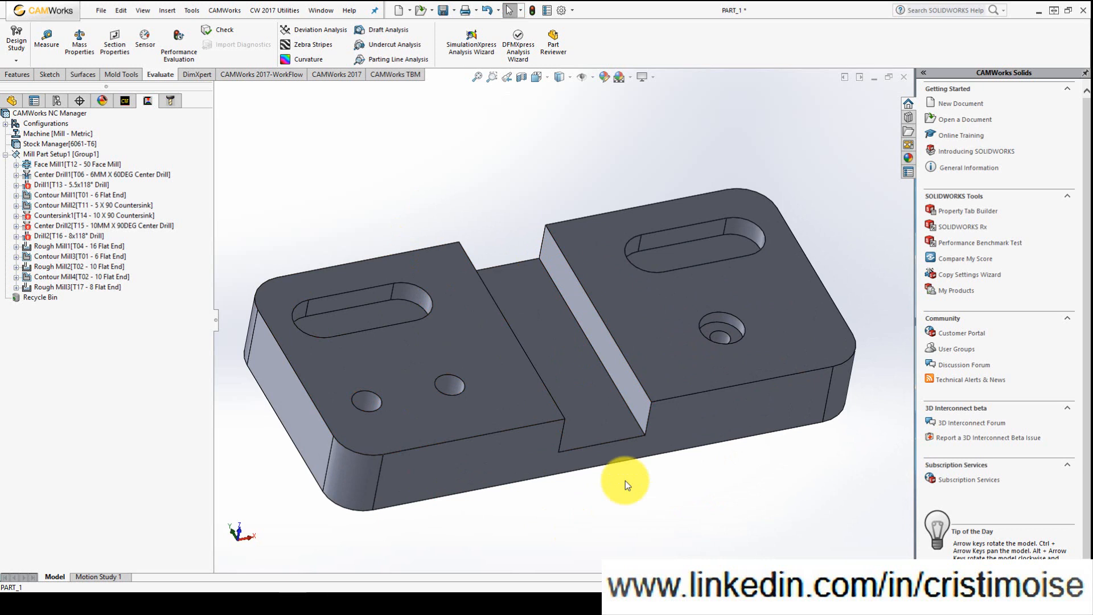
{"action": "mouse_move", "coordinate": [508, 372]}
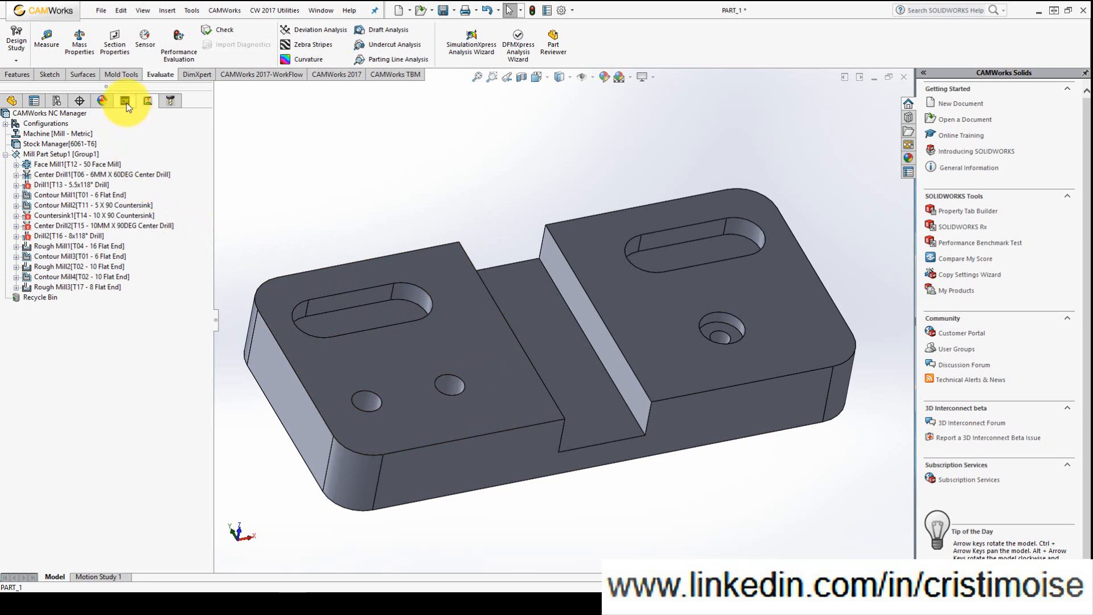
Show the machinable features and bring up Hole Group1's actions to save its operation plan.
{"action": "left_click", "coordinate": [125, 100]}
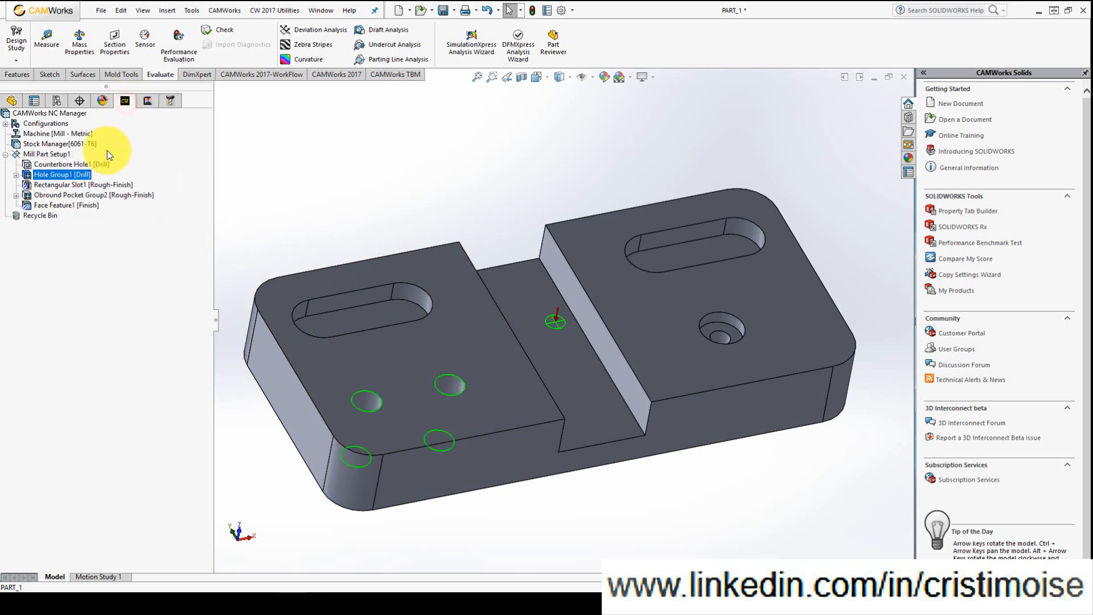
{"action": "right_click", "coordinate": [61, 173]}
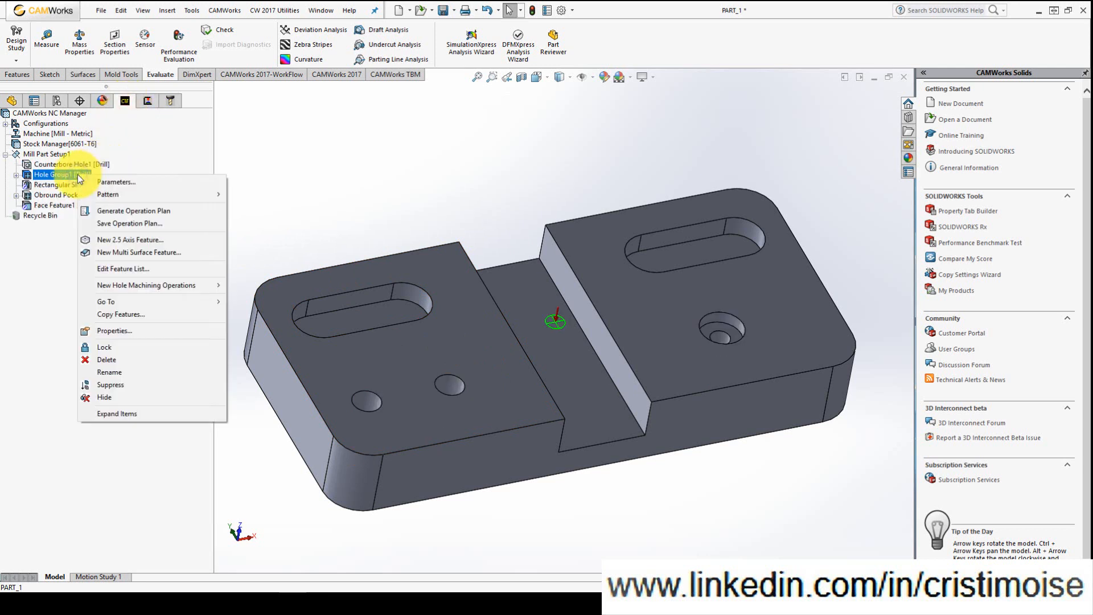
{"action": "mouse_move", "coordinate": [132, 223]}
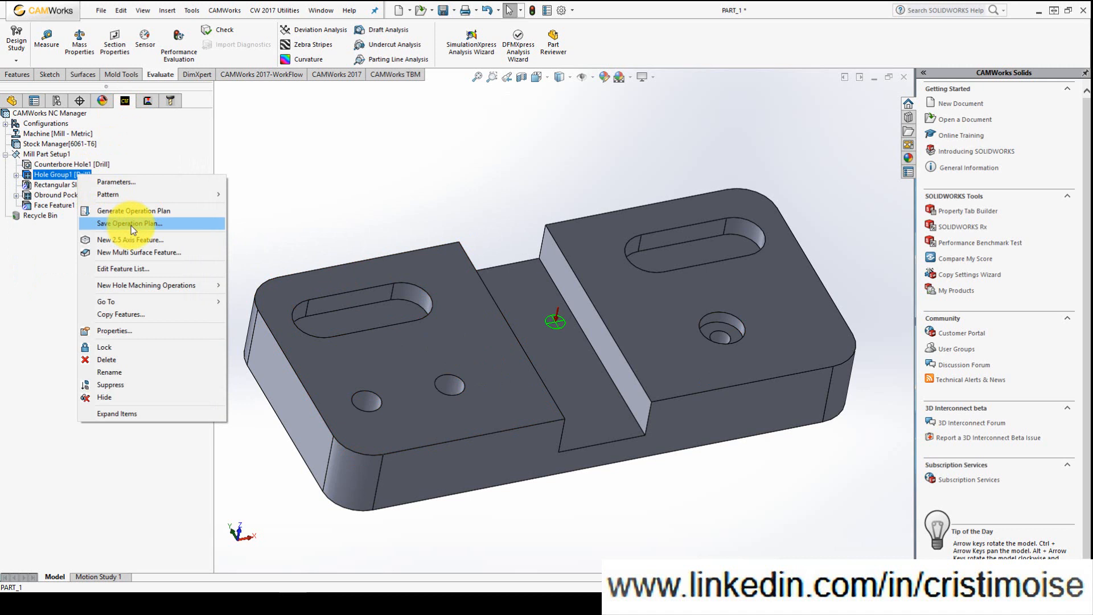